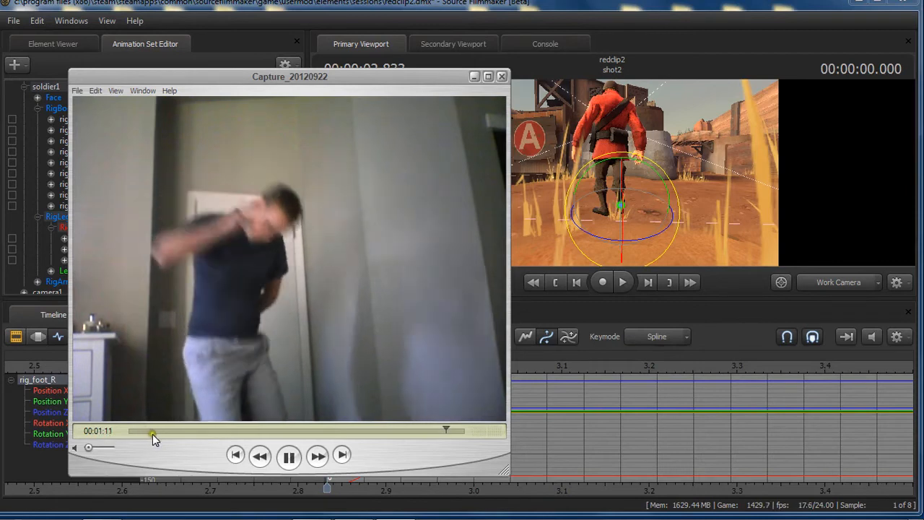
Step: Rewind and play the webcam reference, pausing it around 00:00:16
{"action": "left_click", "coordinate": [288, 455]}
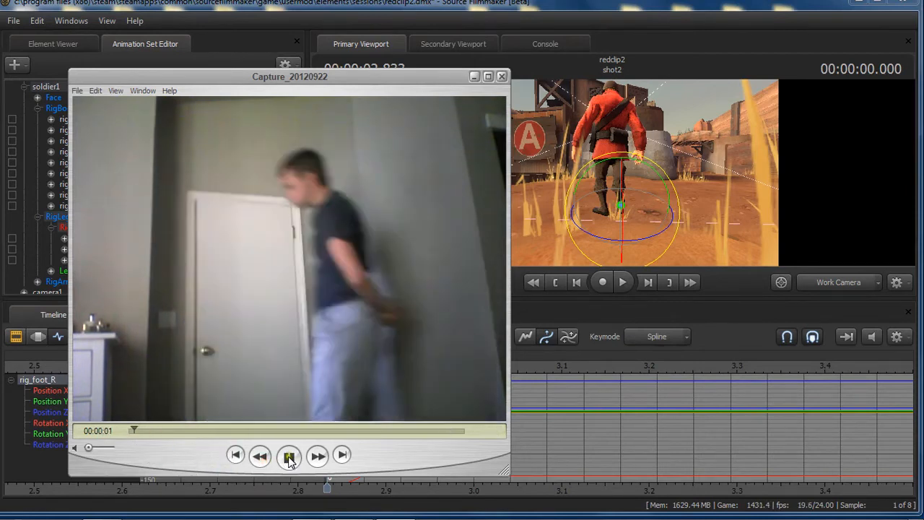
{"action": "left_click", "coordinate": [288, 455]}
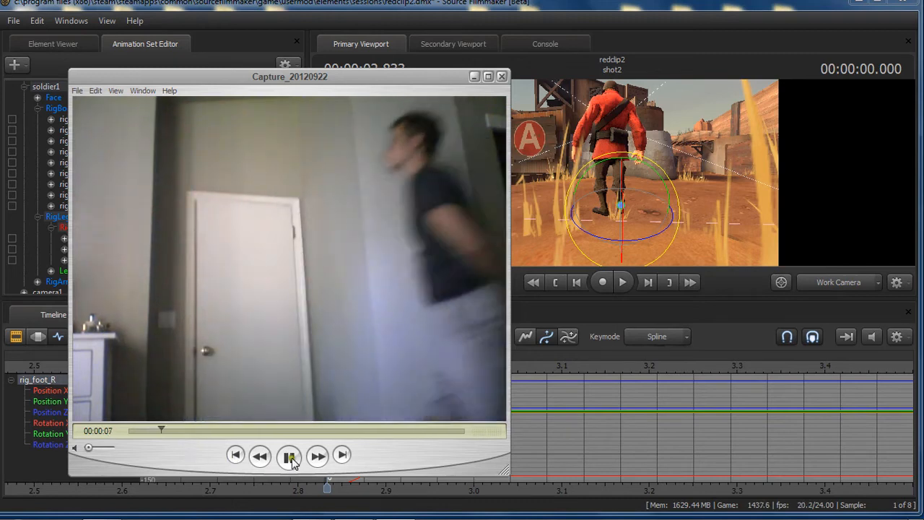
{"action": "left_click", "coordinate": [288, 455]}
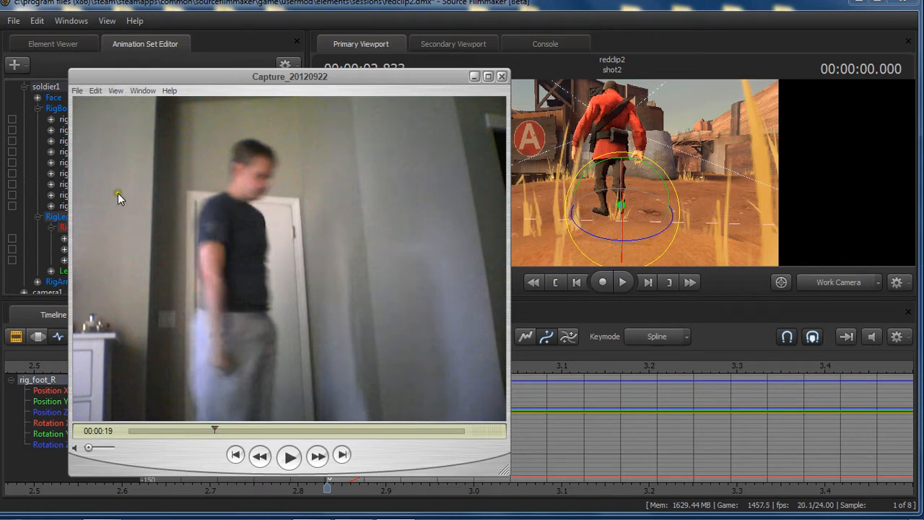
{"action": "left_click", "coordinate": [209, 429]}
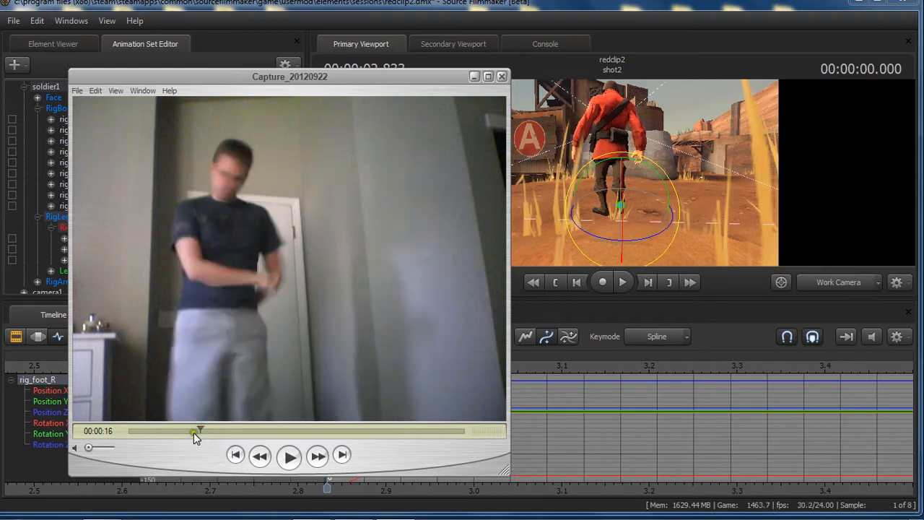
Step: Scrub the reference clip to 00:00:17, where the hand reaches the face
{"action": "left_click_drag", "start_coordinate": [200, 431], "coordinate": [189, 431]}
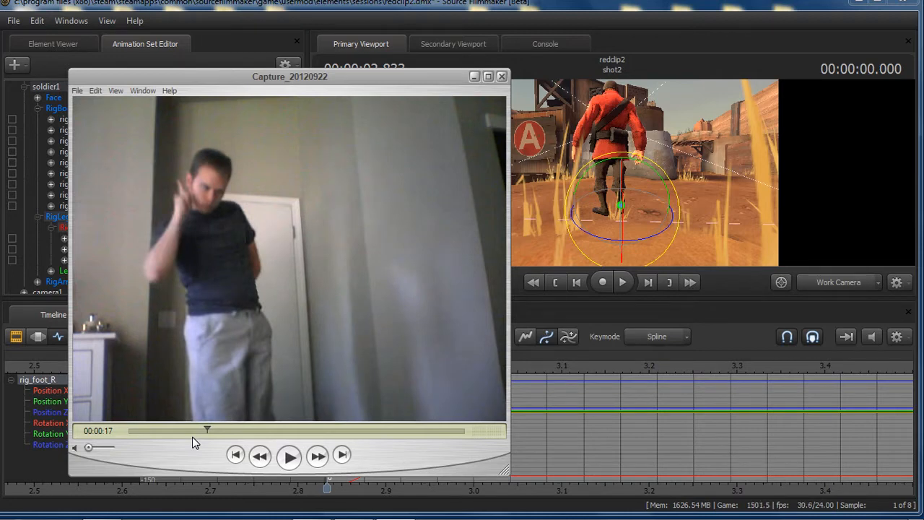
{"action": "mouse_move", "coordinate": [241, 274]}
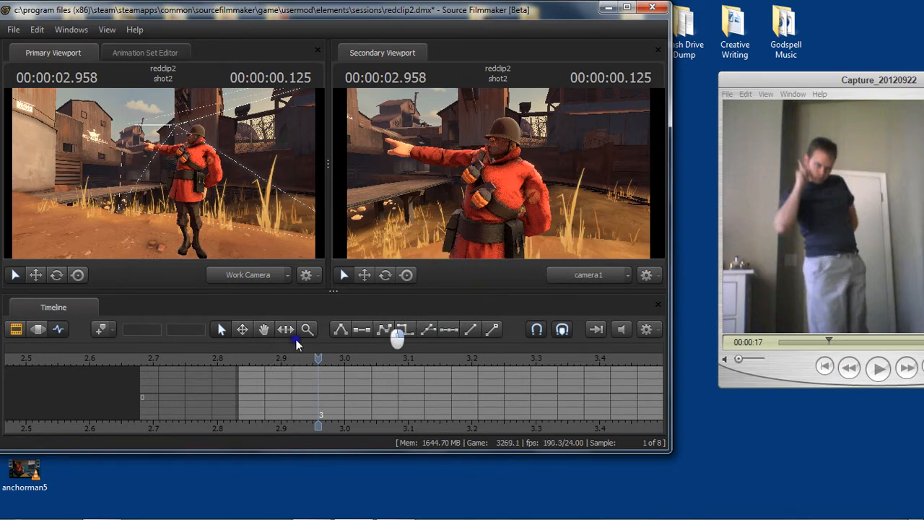
Step: Scrub the soldier's timeline back to the first pose, then to the front-facing pose
{"action": "left_click_drag", "start_coordinate": [318, 364], "coordinate": [240, 365]}
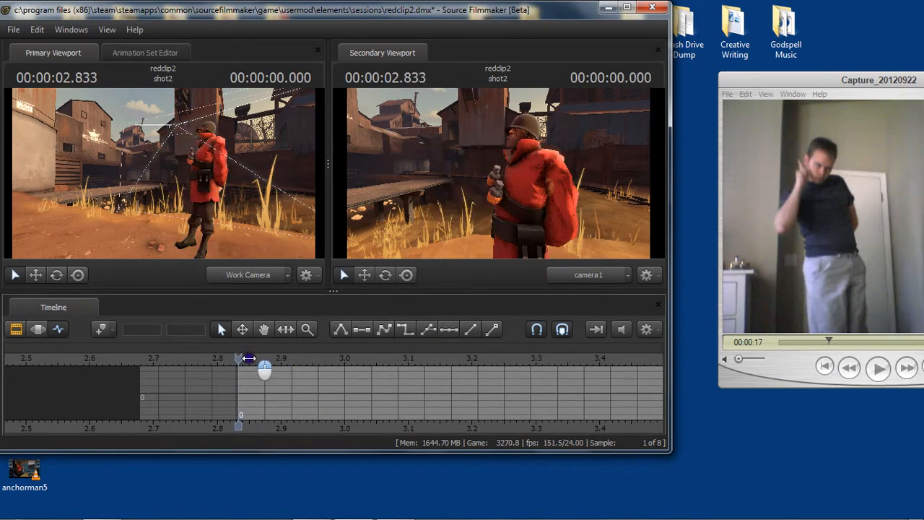
{"action": "left_click_drag", "start_coordinate": [241, 358], "coordinate": [294, 359]}
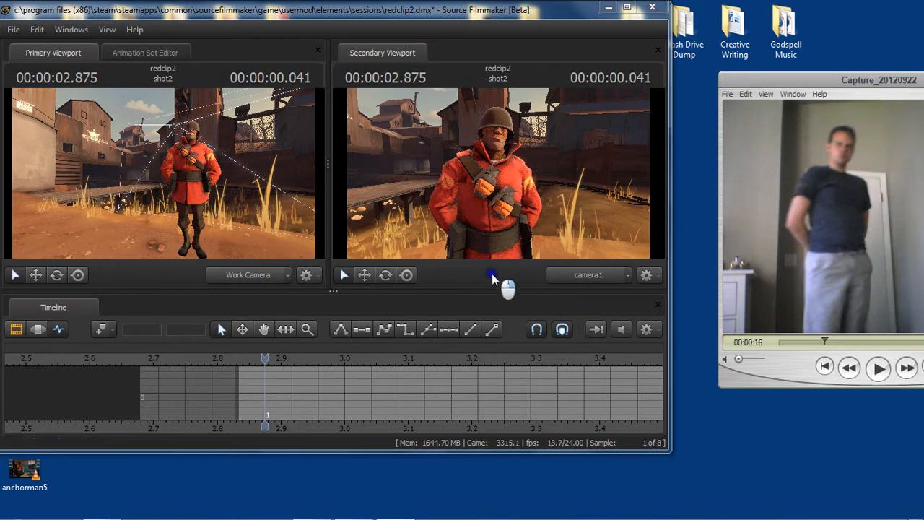
{"action": "mouse_move", "coordinate": [532, 245]}
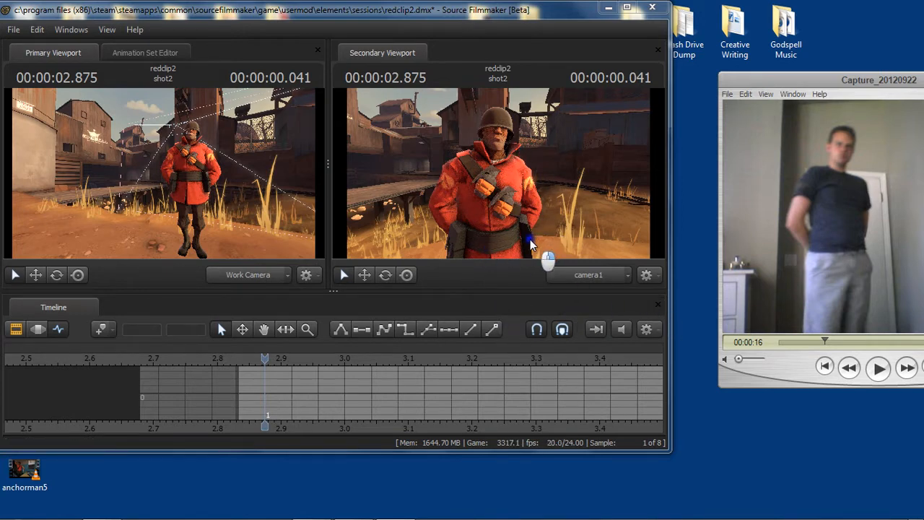
{"action": "mouse_move", "coordinate": [552, 249]}
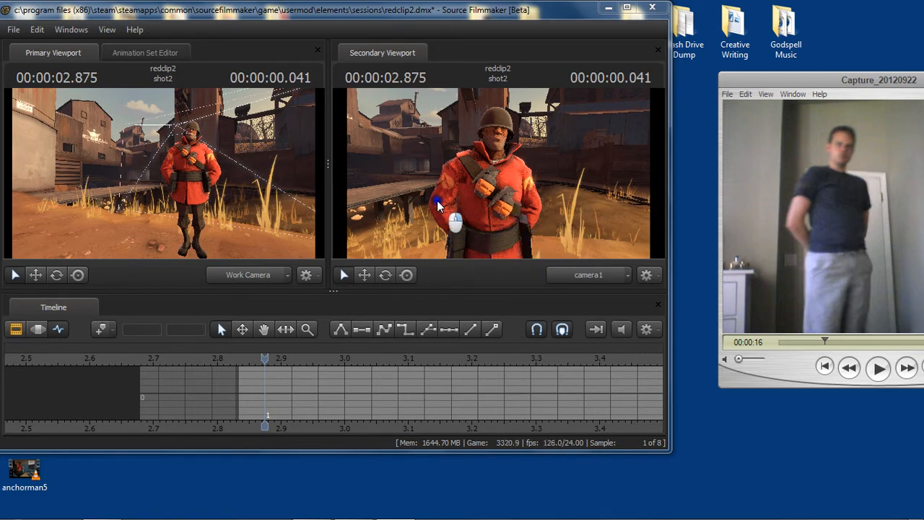
{"action": "mouse_move", "coordinate": [445, 211]}
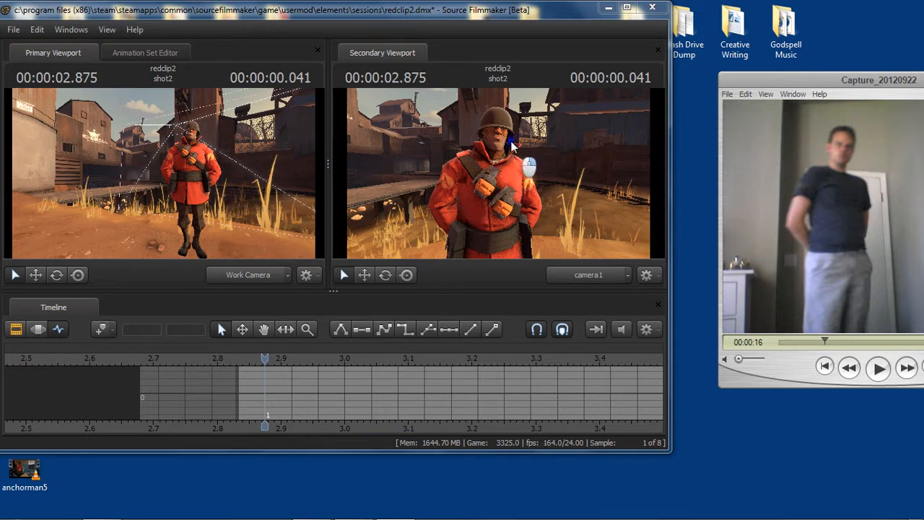
{"action": "mouse_move", "coordinate": [538, 190]}
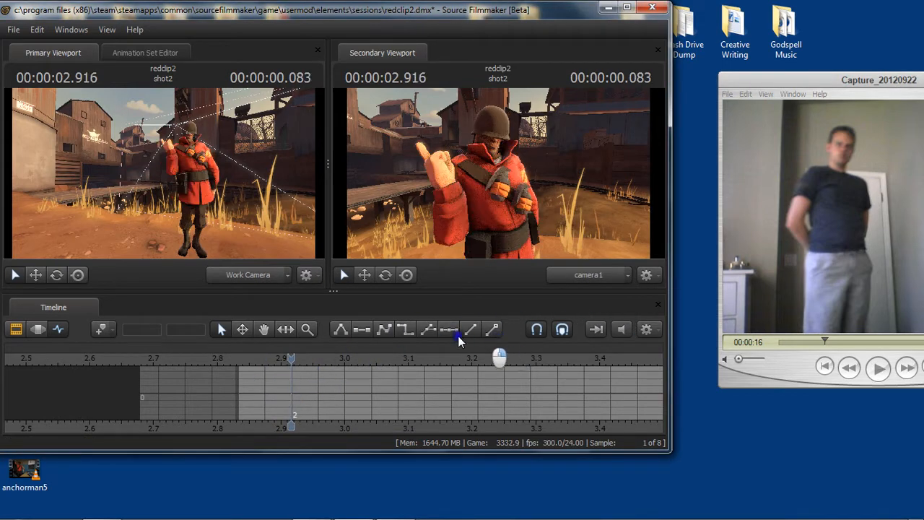
Step: Check the neighbouring poses and settle on frame 1, soldier front-on with arms folded
{"action": "left_click_drag", "start_coordinate": [291, 359], "coordinate": [268, 358]}
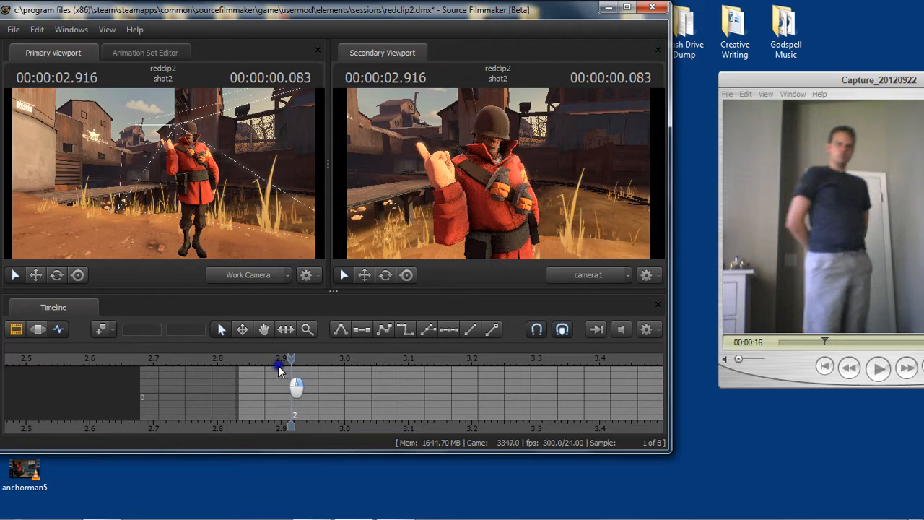
{"action": "left_click_drag", "start_coordinate": [280, 359], "coordinate": [321, 363]}
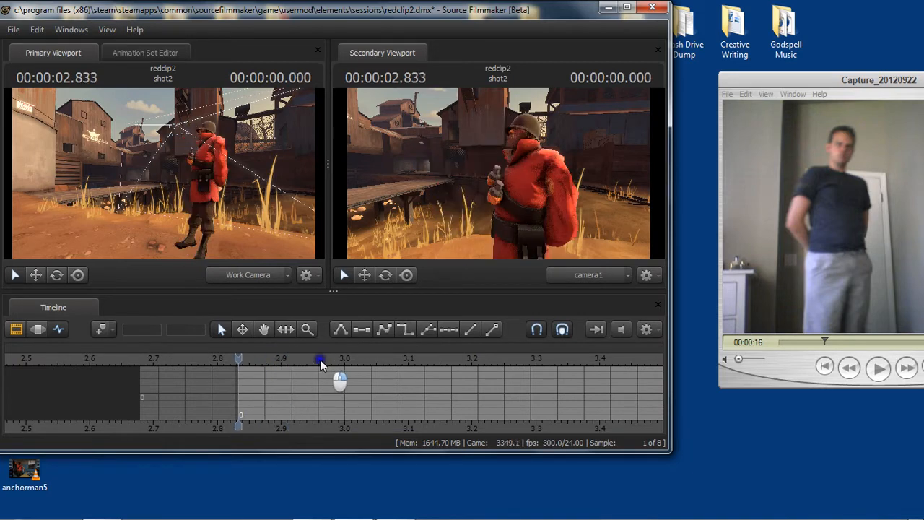
{"action": "mouse_move", "coordinate": [283, 361]}
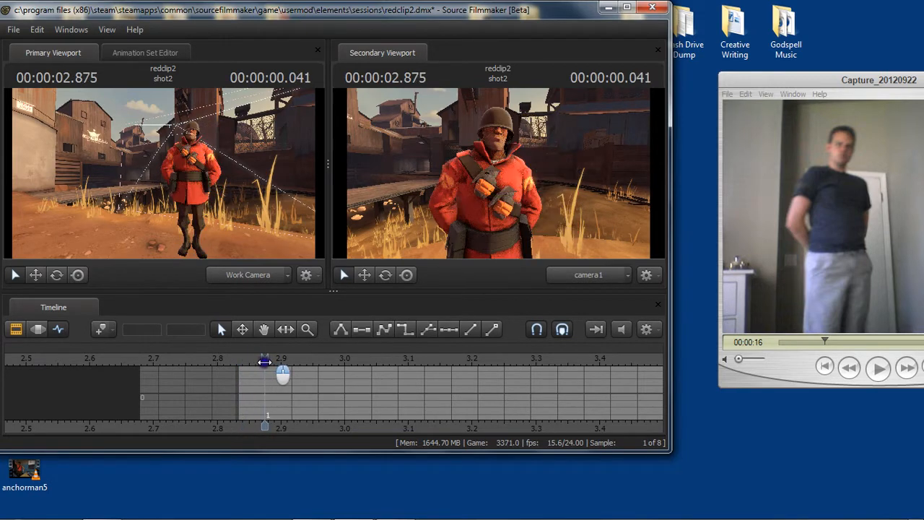
{"action": "left_click_drag", "start_coordinate": [267, 365], "coordinate": [238, 365]}
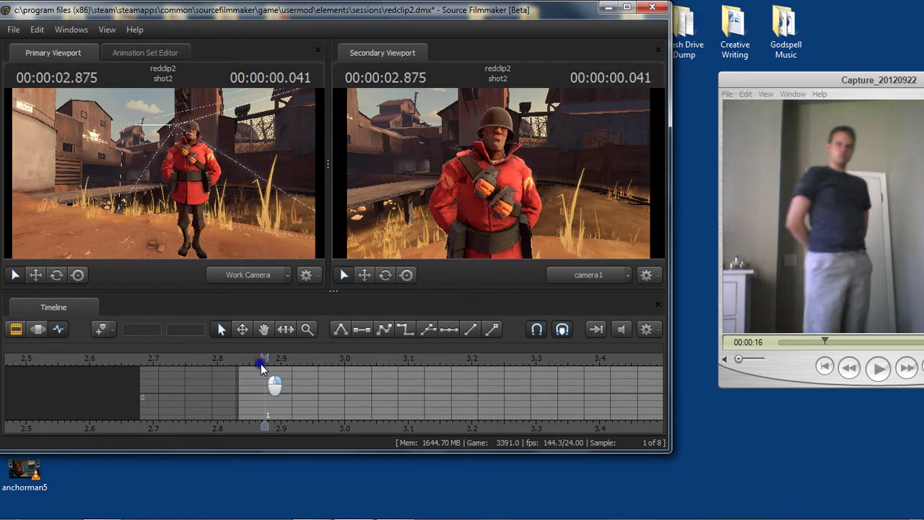
Step: Move the playhead forward to frame 2, the soldier's raised-hand gesture pose
{"action": "left_click_drag", "start_coordinate": [264, 364], "coordinate": [293, 365]}
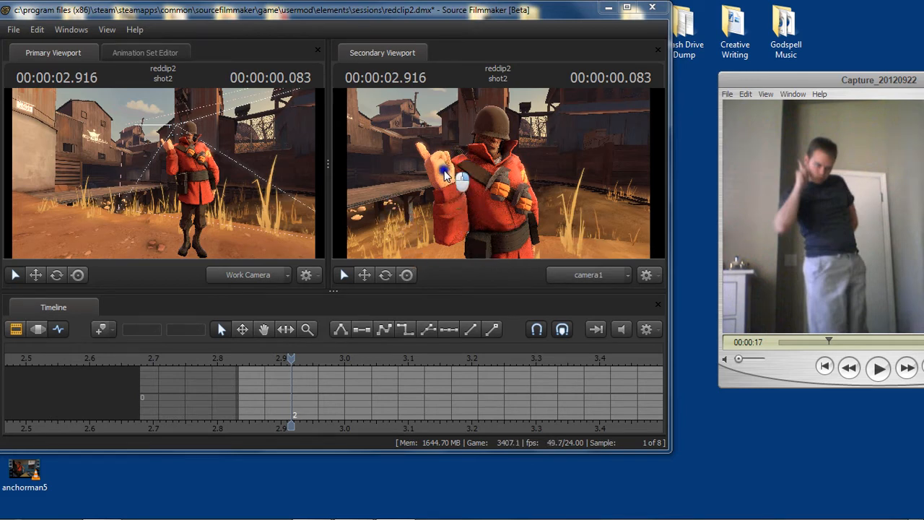
{"action": "mouse_move", "coordinate": [442, 168]}
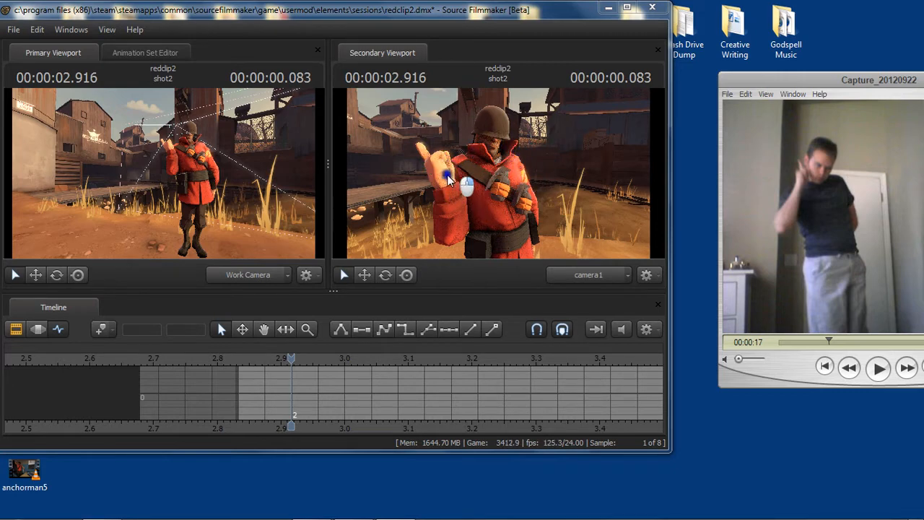
{"action": "mouse_move", "coordinate": [475, 224]}
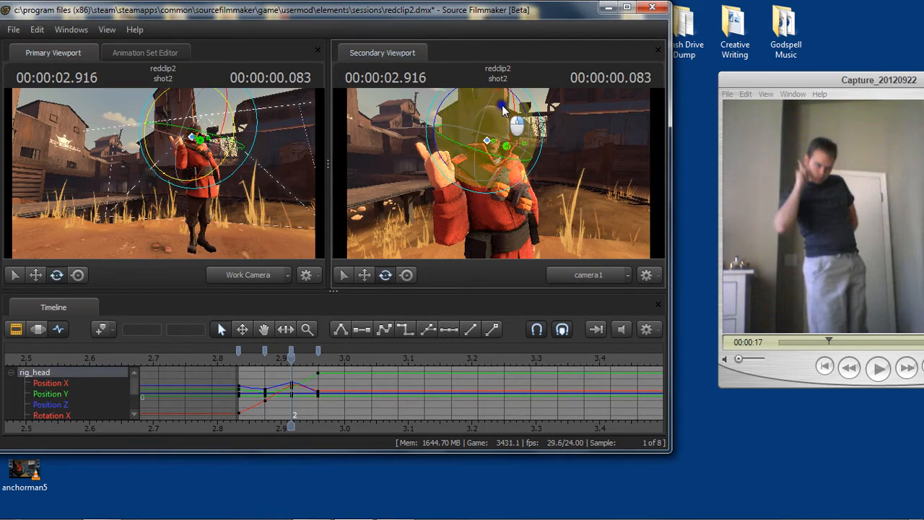
{"action": "left_click_drag", "start_coordinate": [506, 112], "coordinate": [466, 112]}
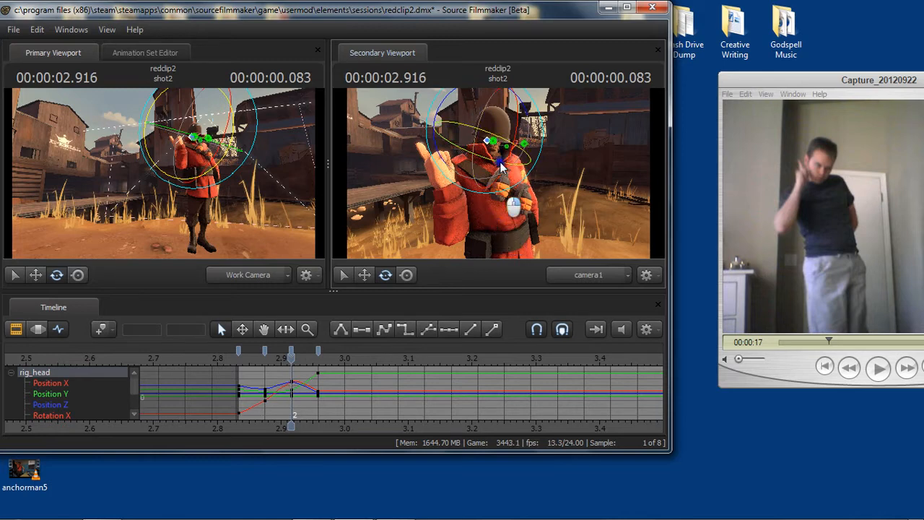
{"action": "left_click_drag", "start_coordinate": [502, 166], "coordinate": [516, 130]}
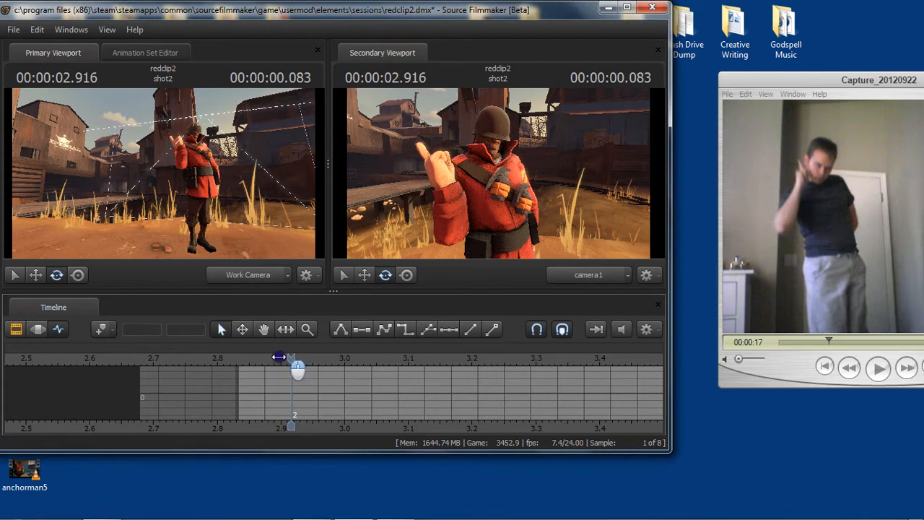
{"action": "left_click_drag", "start_coordinate": [297, 370], "coordinate": [288, 370]}
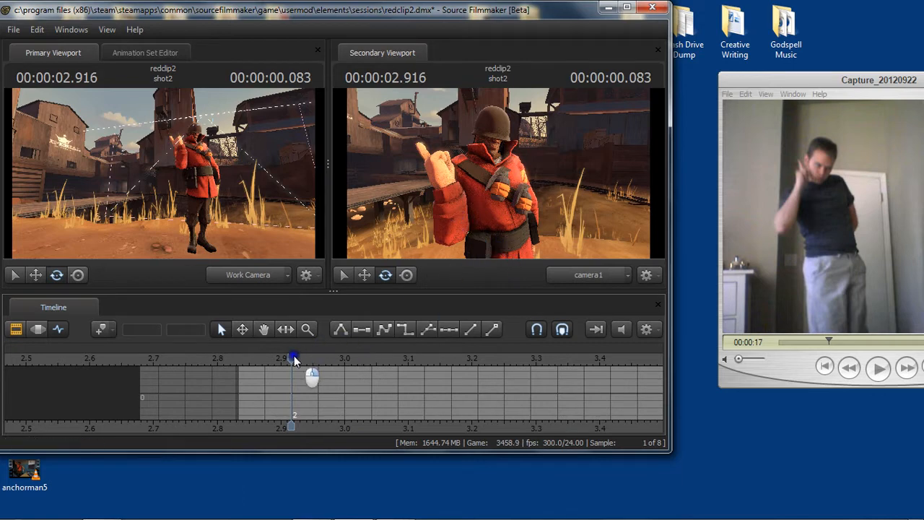
{"action": "left_click_drag", "start_coordinate": [294, 359], "coordinate": [318, 359]}
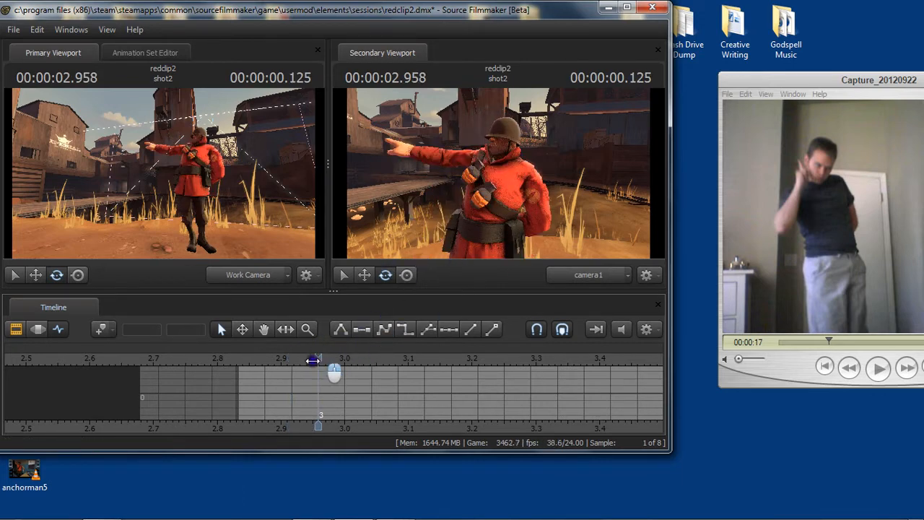
{"action": "left_click_drag", "start_coordinate": [312, 362], "coordinate": [282, 362]}
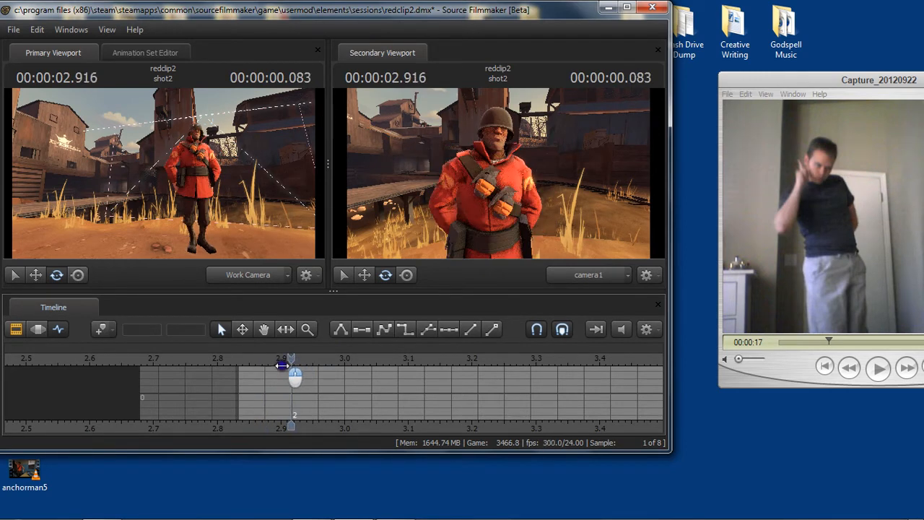
{"action": "left_click_drag", "start_coordinate": [281, 365], "coordinate": [317, 368]}
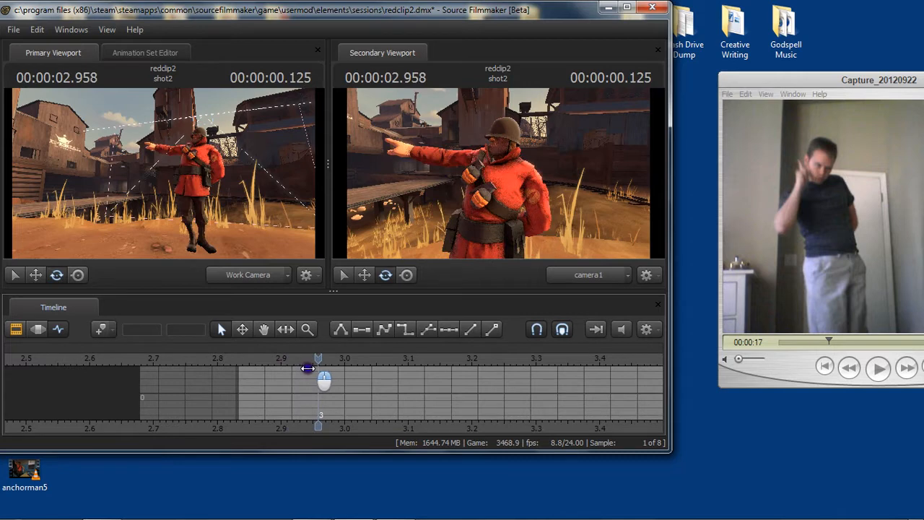
{"action": "left_click_drag", "start_coordinate": [318, 368], "coordinate": [292, 368]}
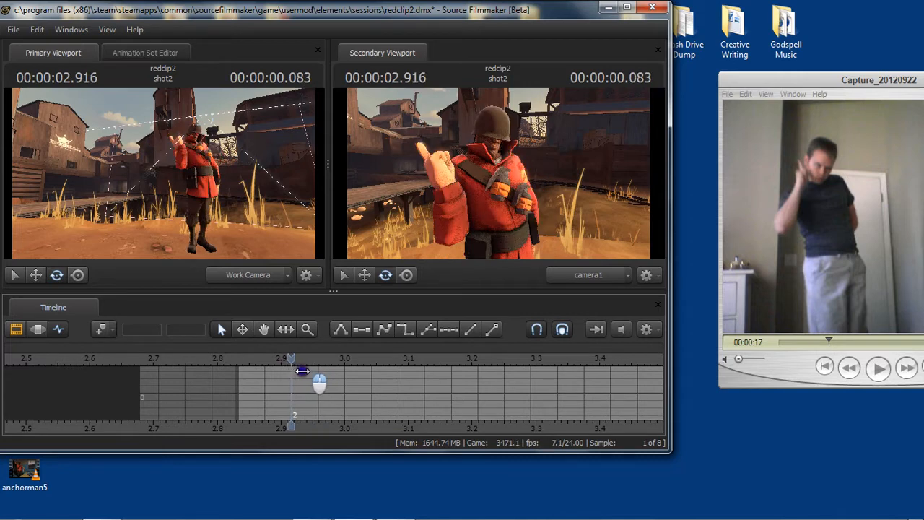
{"action": "left_click_drag", "start_coordinate": [302, 371], "coordinate": [318, 371]}
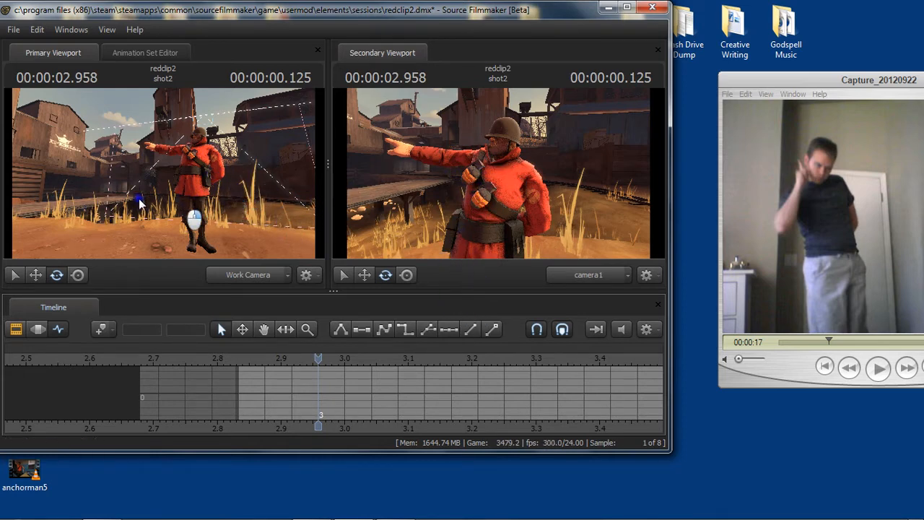
{"action": "left_click", "coordinate": [343, 275]}
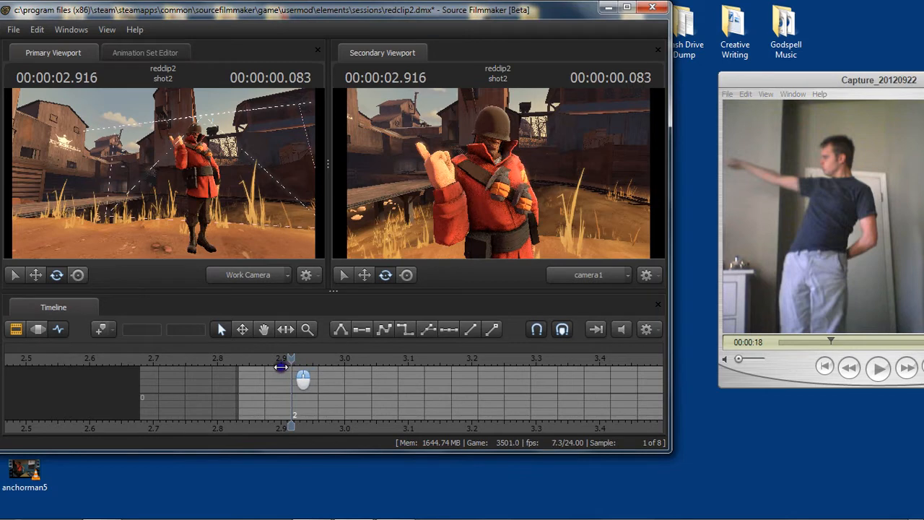
{"action": "left_click_drag", "start_coordinate": [282, 368], "coordinate": [266, 368]}
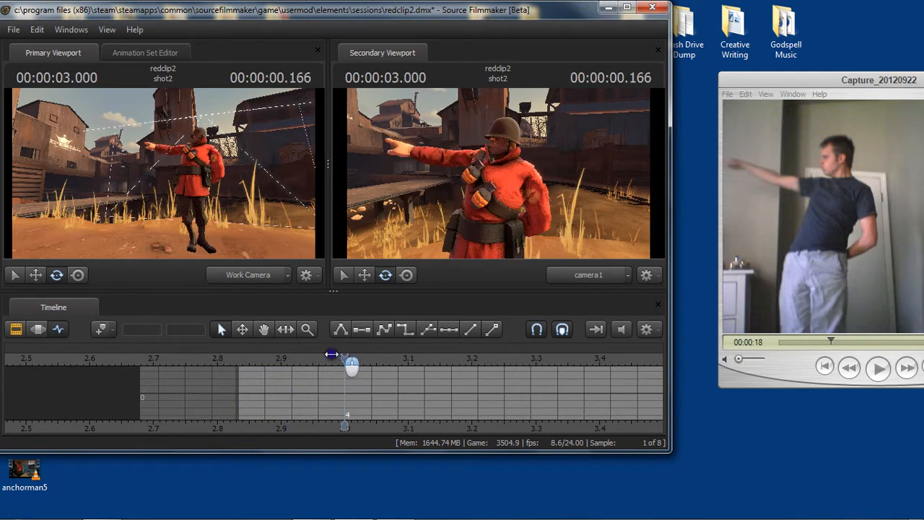
{"action": "left_click_drag", "start_coordinate": [347, 368], "coordinate": [267, 368]}
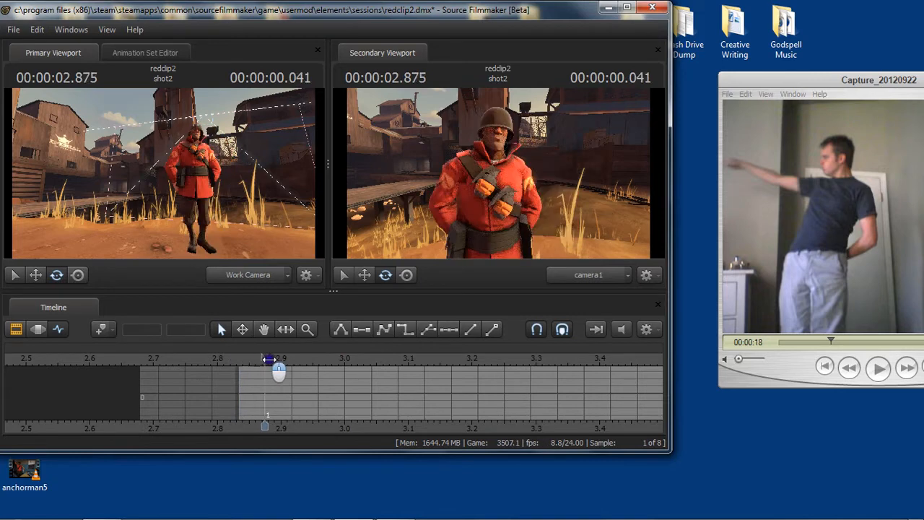
{"action": "left_click_drag", "start_coordinate": [280, 369], "coordinate": [240, 368]}
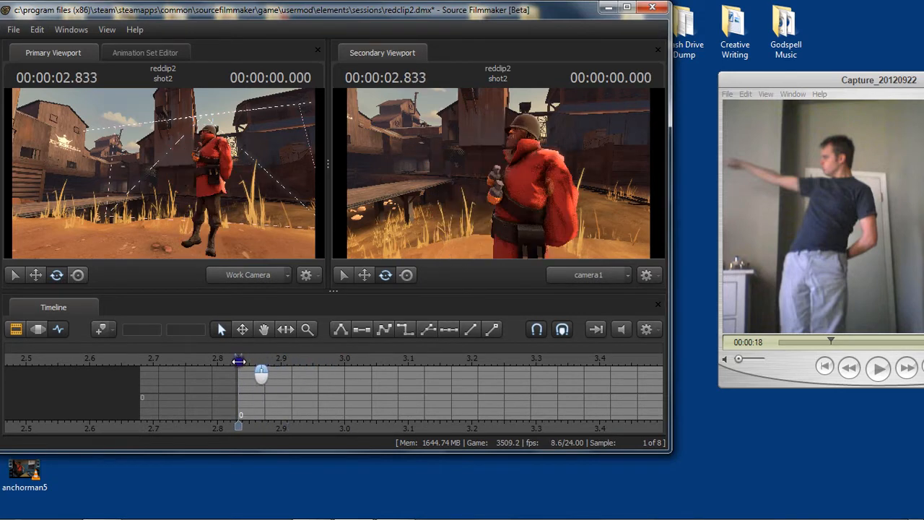
{"action": "left_click_drag", "start_coordinate": [240, 359], "coordinate": [264, 359]}
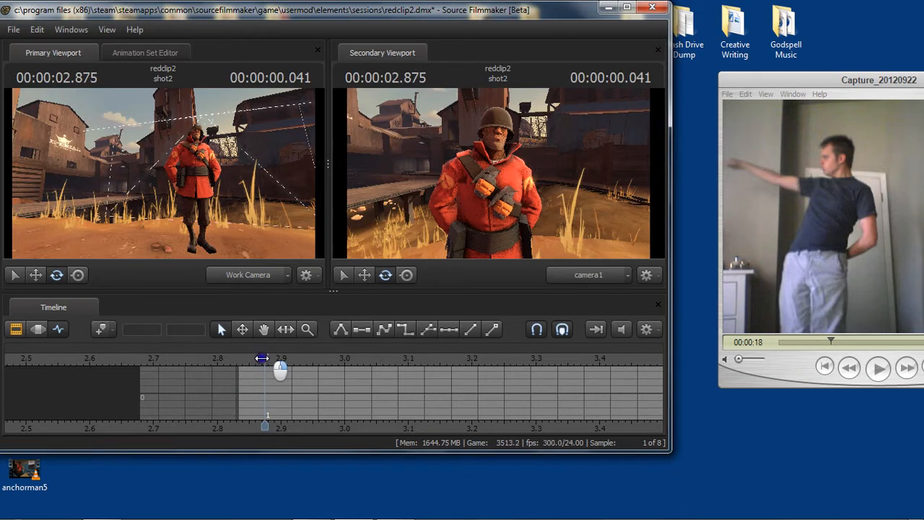
{"action": "left_click_drag", "start_coordinate": [280, 372], "coordinate": [238, 361]}
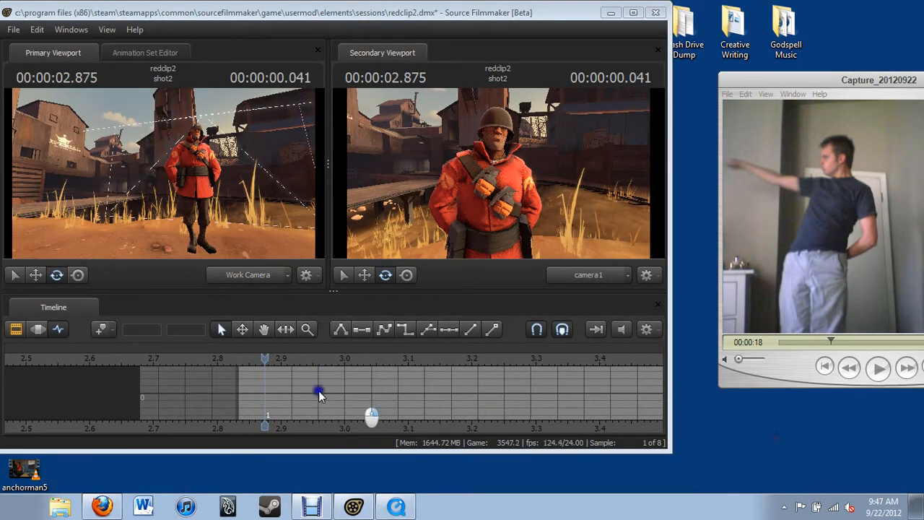
Step: Select rig_hand_R to display its Position/Rotation curves in the graph editor
{"action": "left_click_drag", "start_coordinate": [320, 393], "coordinate": [262, 361]}
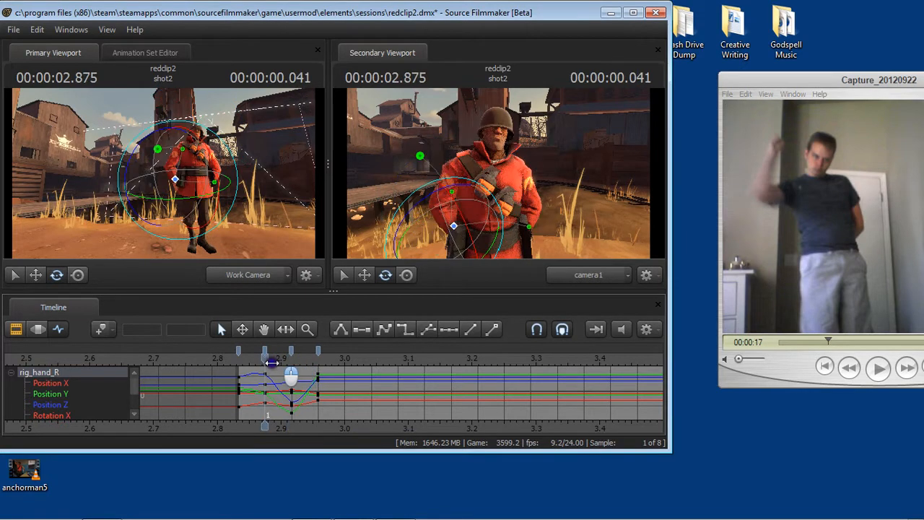
Step: Move to 2.916 s and show the soldier1 rig list in the Animation Set Editor
{"action": "left_click_drag", "start_coordinate": [273, 361], "coordinate": [291, 369]}
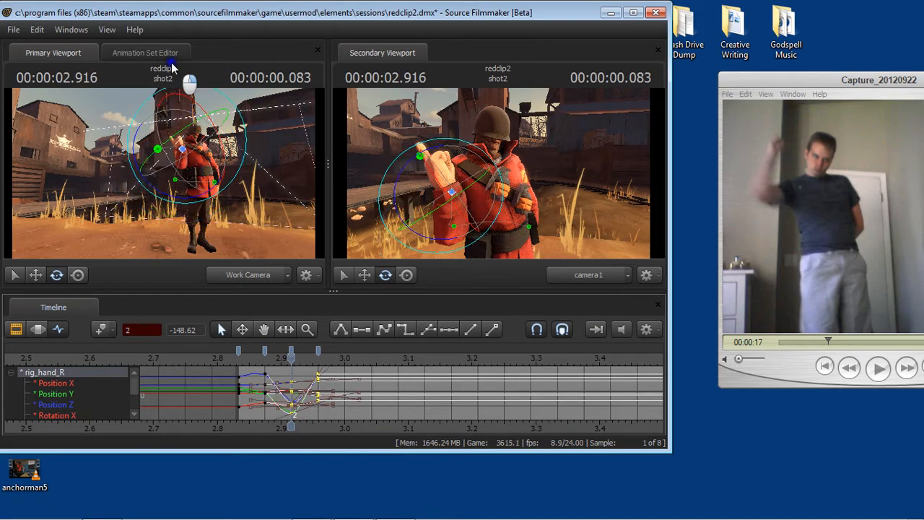
{"action": "left_click", "coordinate": [145, 52]}
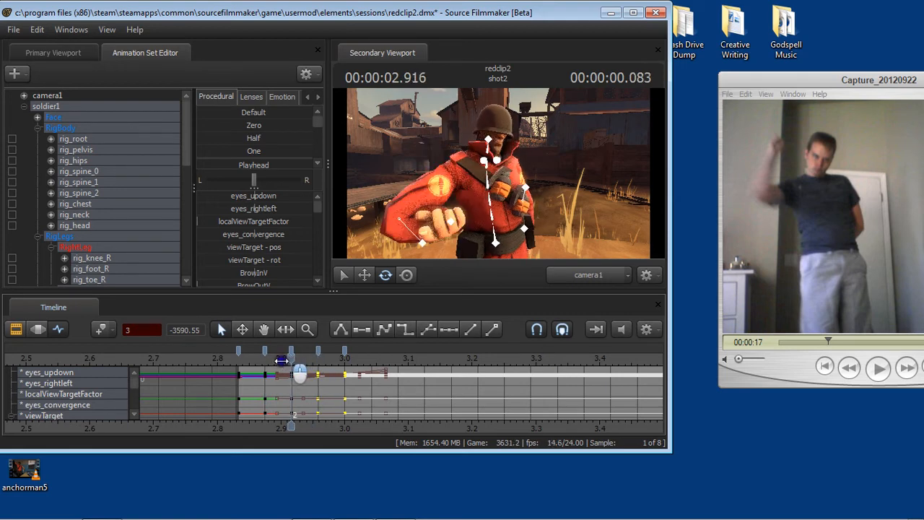
Step: Return the playhead to 2.916 s and select rig_pelvis
{"action": "left_click_drag", "start_coordinate": [300, 371], "coordinate": [327, 370]}
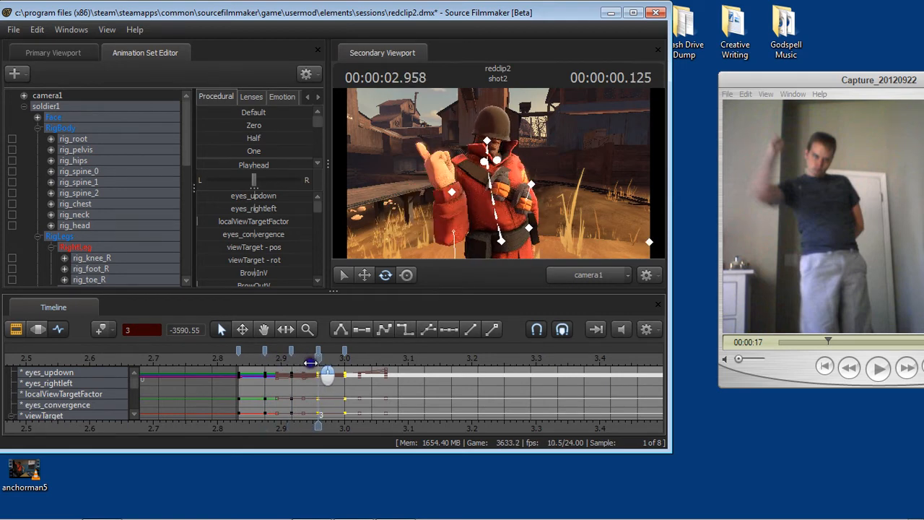
{"action": "left_click_drag", "start_coordinate": [327, 374], "coordinate": [295, 374]}
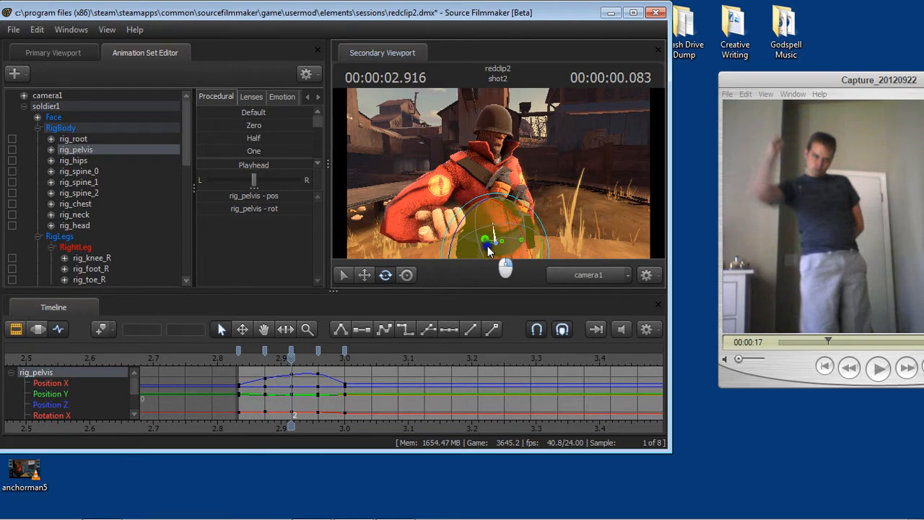
{"action": "left_click", "coordinate": [45, 52]}
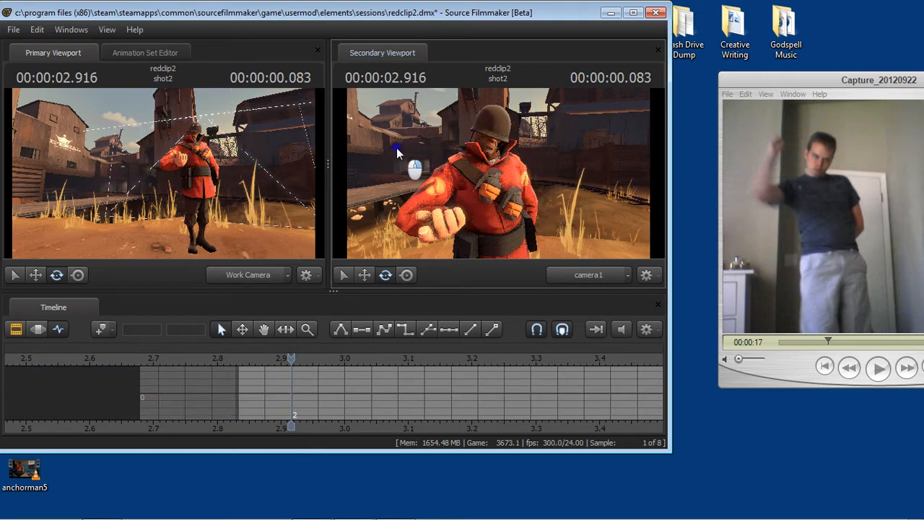
Step: Rotate and lift the right hand into a fist beside the head, then select rig_elbow_R
{"action": "left_click", "coordinate": [494, 152]}
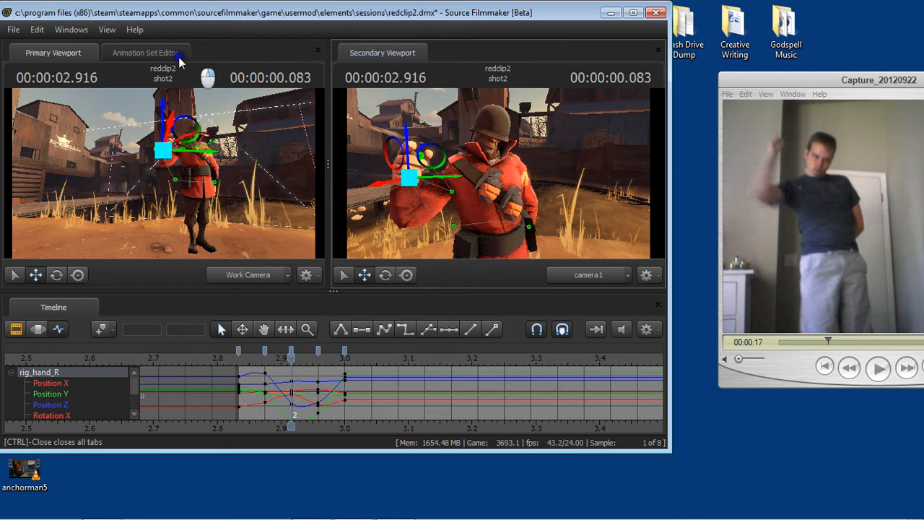
{"action": "left_click", "coordinate": [145, 52]}
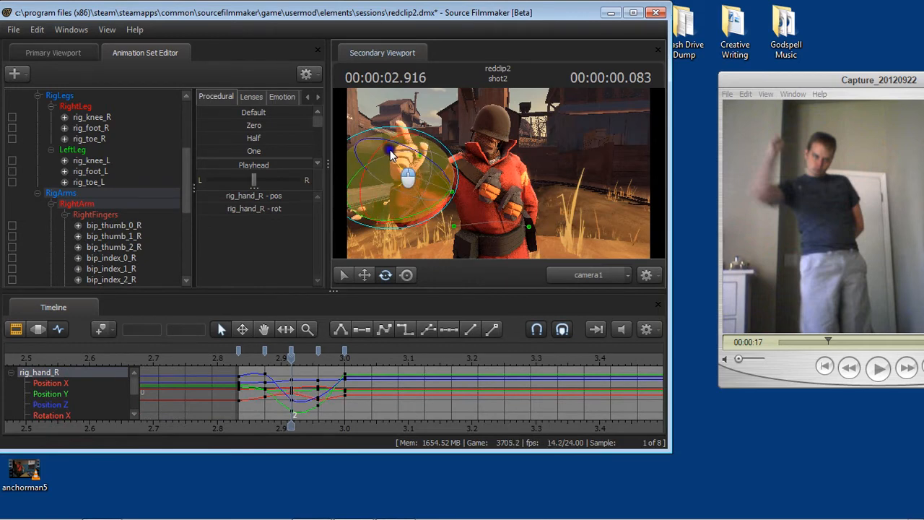
{"action": "left_click_drag", "start_coordinate": [390, 155], "coordinate": [404, 191]}
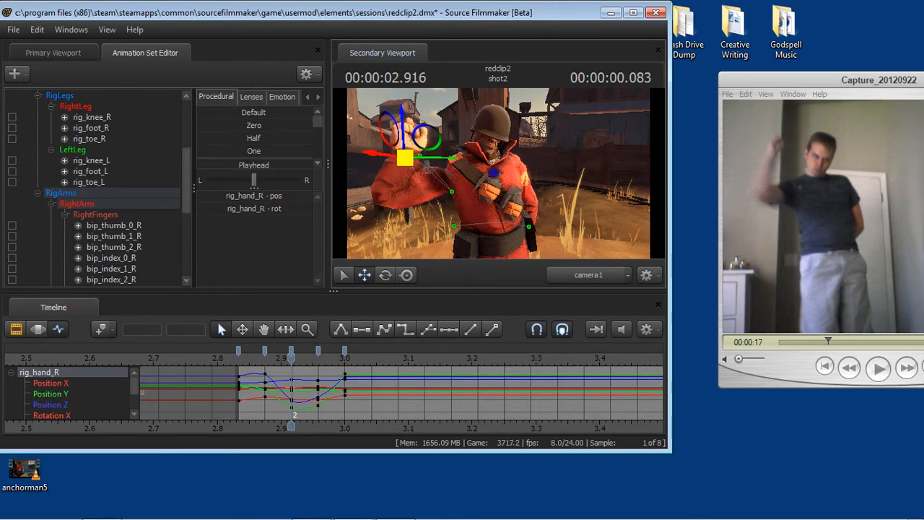
{"action": "left_click_drag", "start_coordinate": [405, 159], "coordinate": [411, 163]}
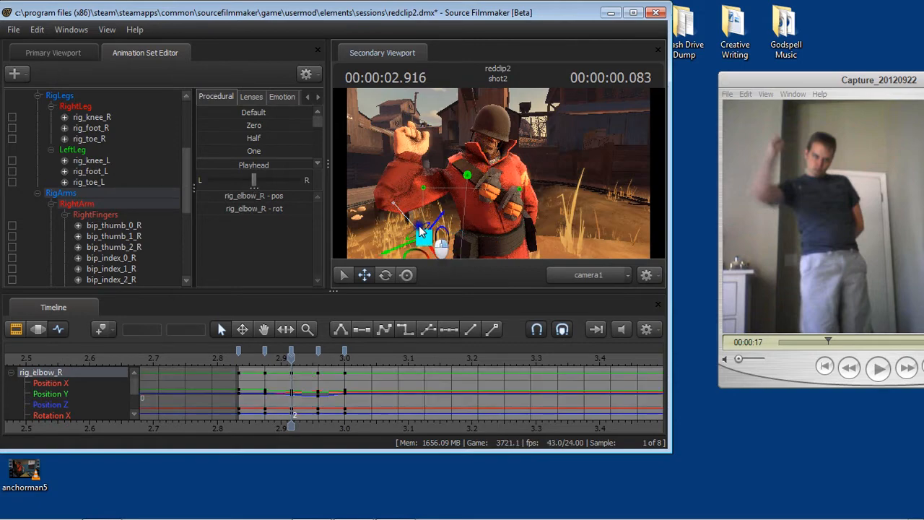
{"action": "left_click", "coordinate": [52, 52]}
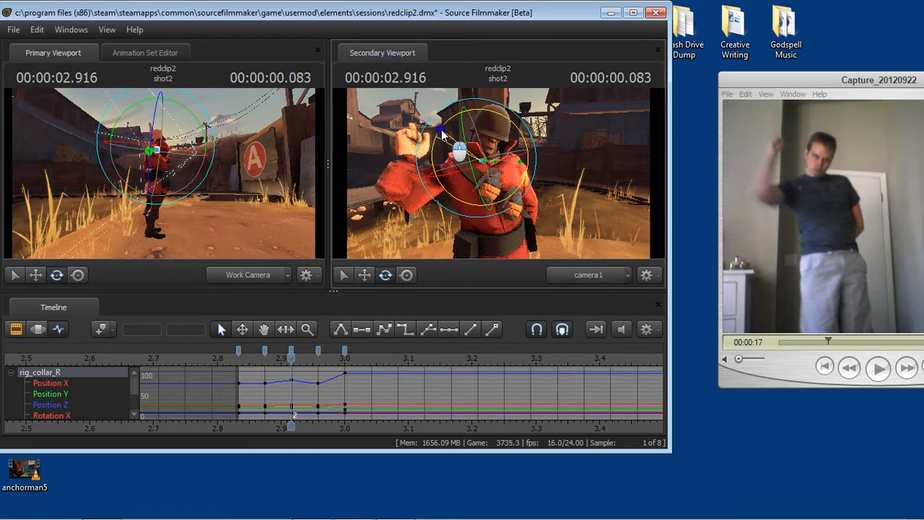
Step: Rotate rig_collar_R to lift the arm, fine-tune its angle, then scrub to 2.958 s
{"action": "left_click_drag", "start_coordinate": [462, 152], "coordinate": [425, 188]}
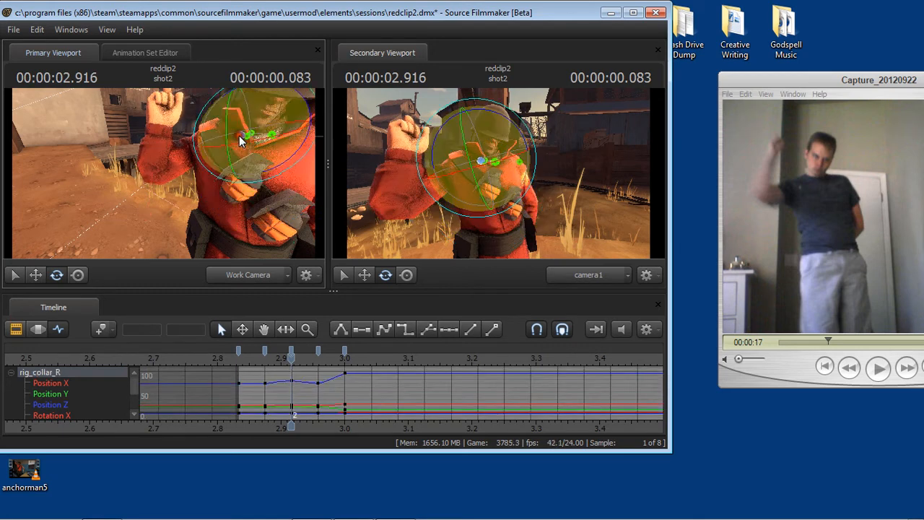
{"action": "left_click_drag", "start_coordinate": [241, 140], "coordinate": [238, 155]}
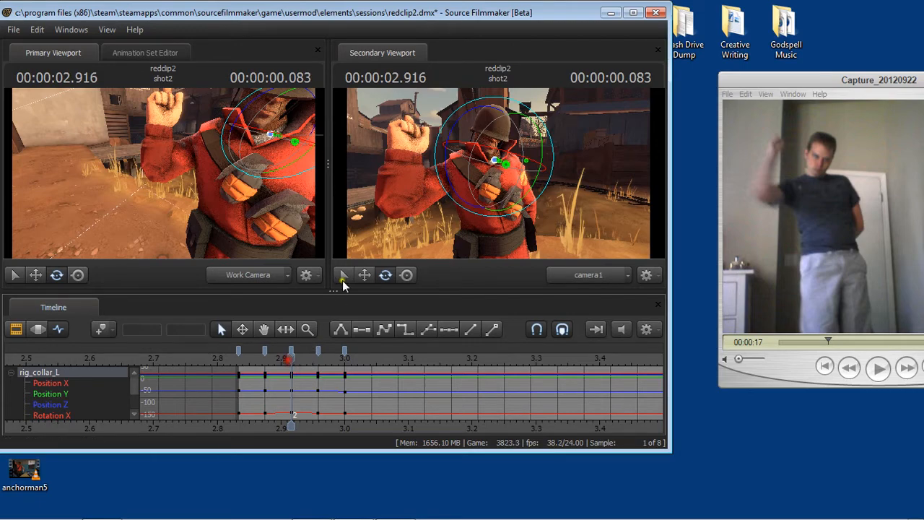
{"action": "left_click_drag", "start_coordinate": [288, 368], "coordinate": [266, 369]}
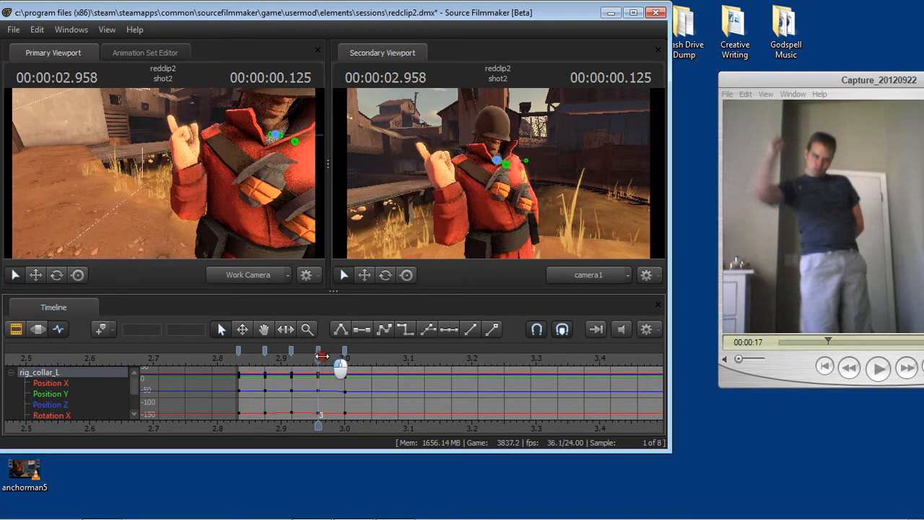
Step: Rotate the soldier's right hand at 2.958 s to refine the raised-hand pose
{"action": "left_click_drag", "start_coordinate": [341, 370], "coordinate": [326, 370]}
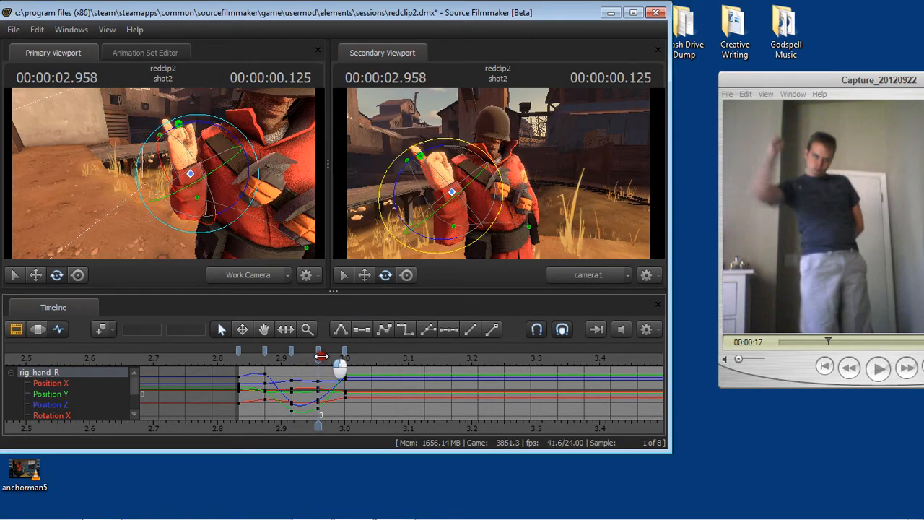
Step: Compare the 2.916 and 2.958 s key poses, then maximize the Source Filmmaker window
{"action": "left_click_drag", "start_coordinate": [345, 361], "coordinate": [317, 361]}
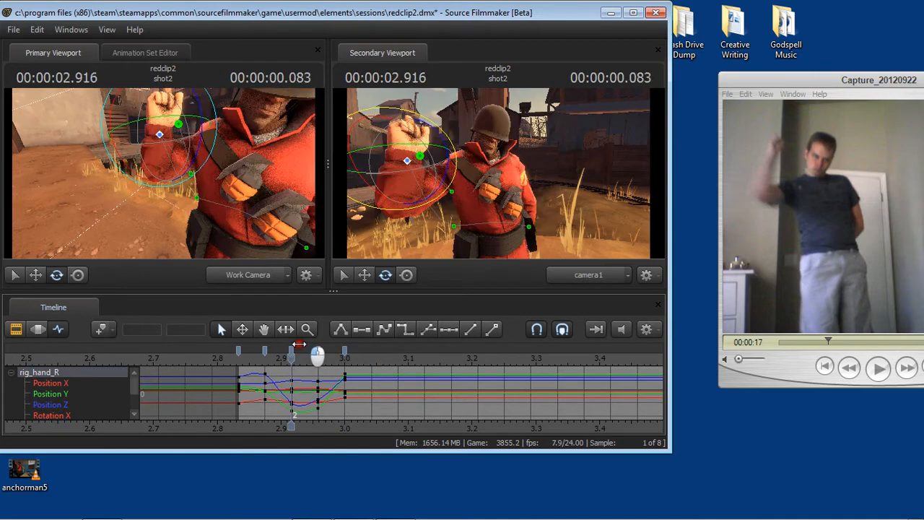
{"action": "left_click_drag", "start_coordinate": [296, 354], "coordinate": [321, 354]}
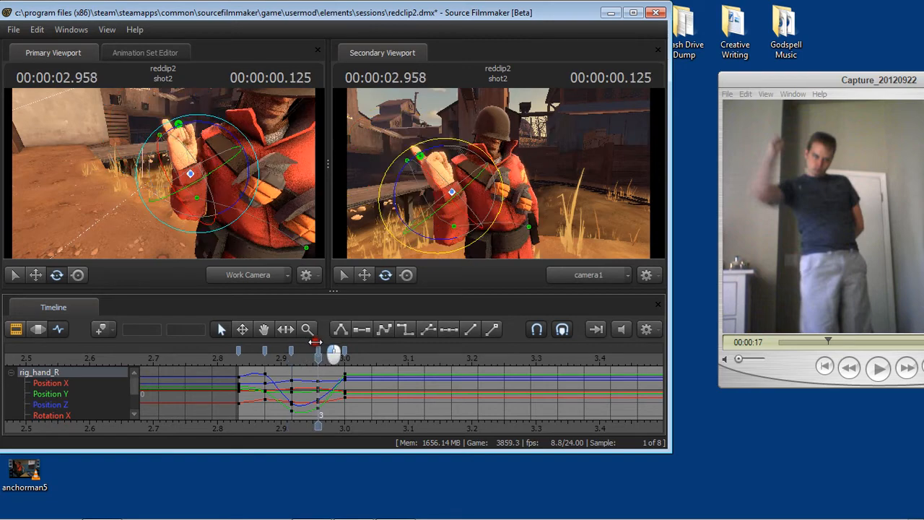
{"action": "left_click_drag", "start_coordinate": [336, 354], "coordinate": [318, 354]}
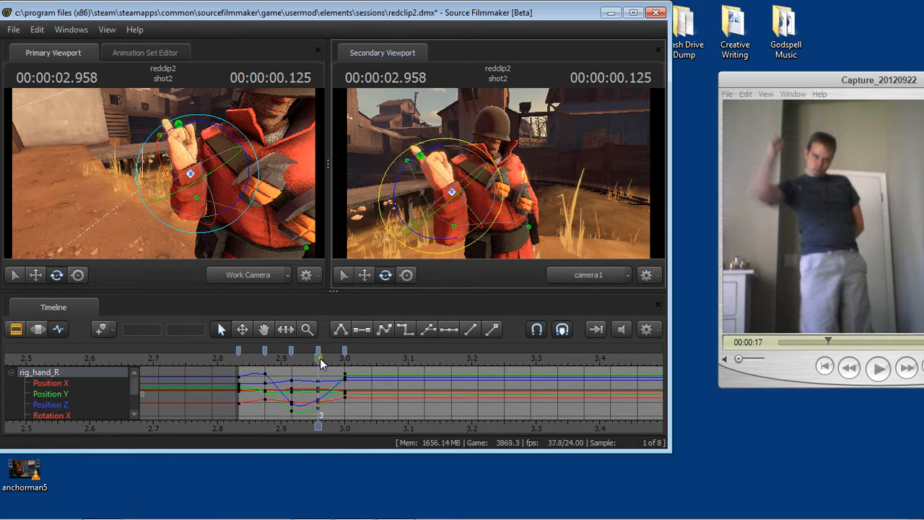
{"action": "left_click_drag", "start_coordinate": [319, 358], "coordinate": [294, 359]}
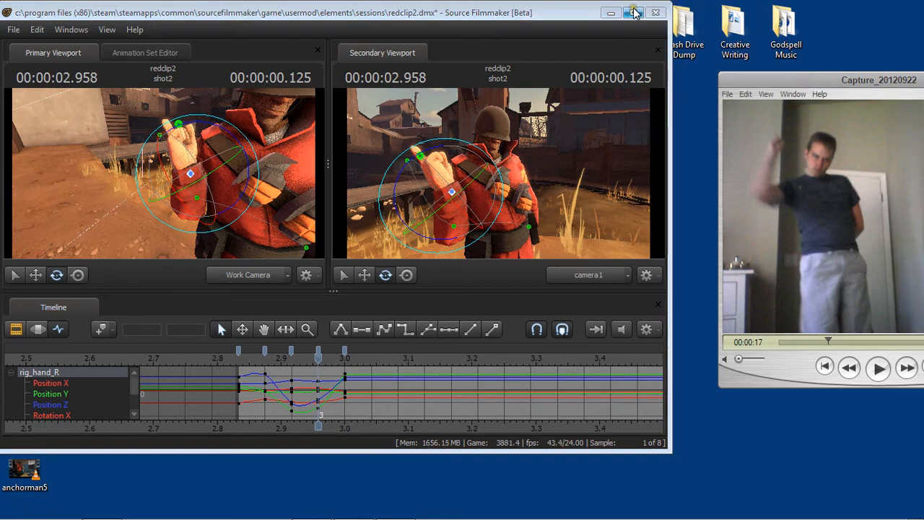
{"action": "left_click", "coordinate": [632, 13]}
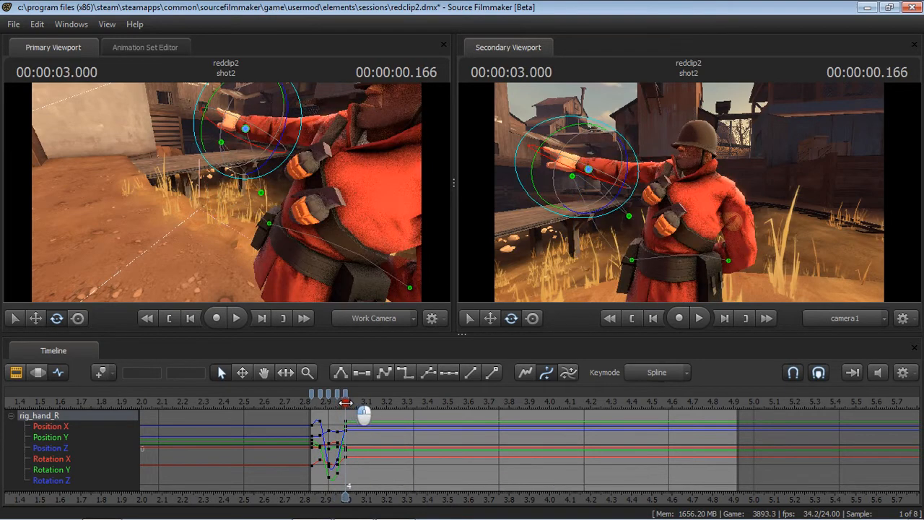
Step: Scrub the pointing motion through 3.9 to about 4.4 s, then show the Animation Set Editor
{"action": "left_click_drag", "start_coordinate": [364, 413], "coordinate": [526, 393]}
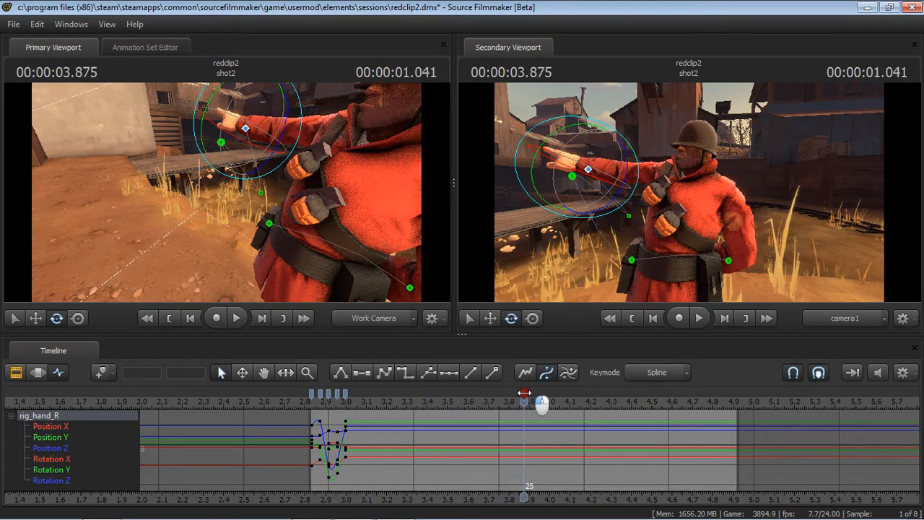
{"action": "left_click_drag", "start_coordinate": [523, 400], "coordinate": [634, 401]}
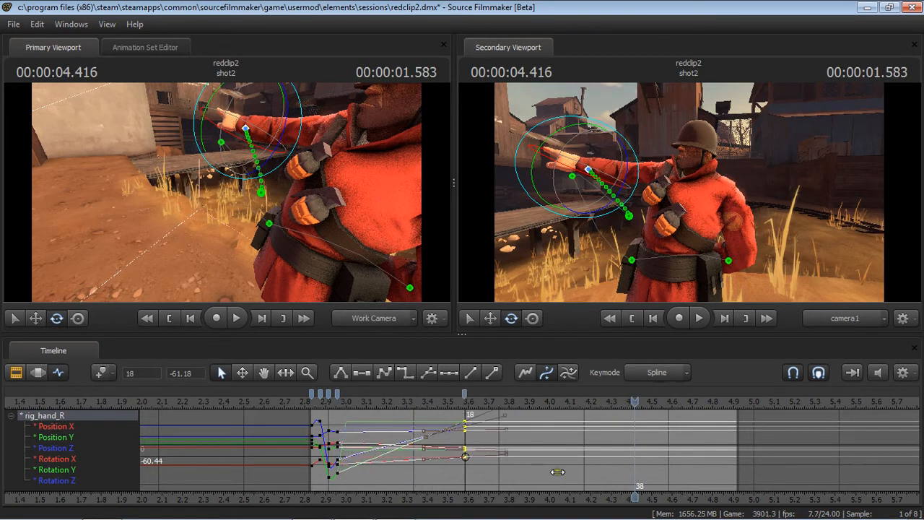
{"action": "left_click_drag", "start_coordinate": [465, 401], "coordinate": [560, 400]}
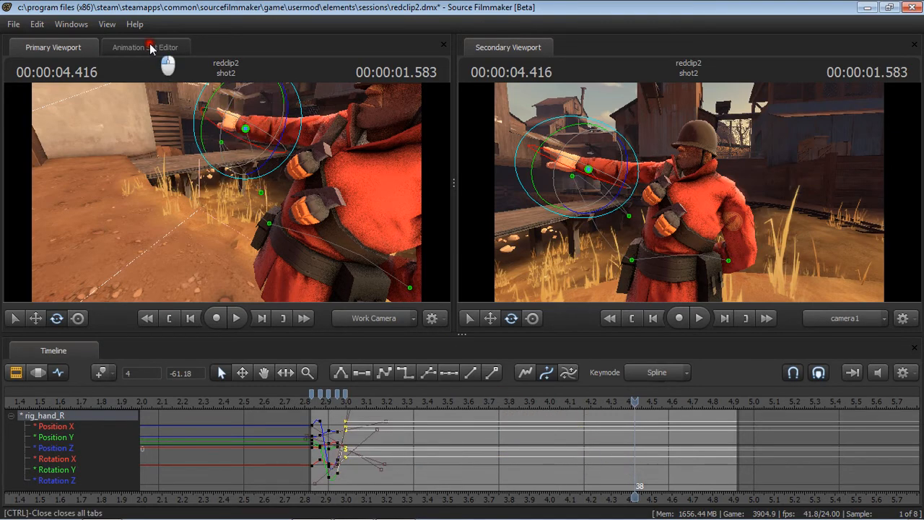
{"action": "left_click", "coordinate": [145, 47]}
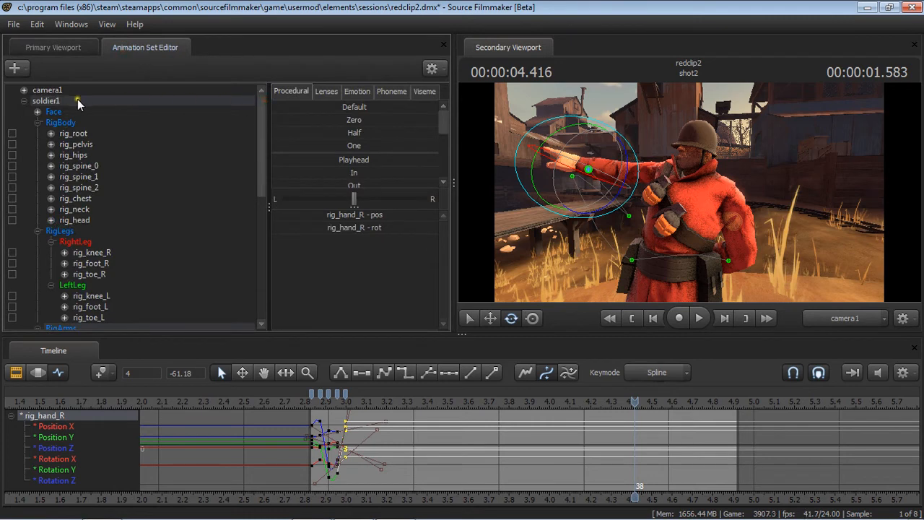
Step: Select the soldier1 rig, mark a time range around 4.0 s, and review the gesture
{"action": "left_click", "coordinate": [54, 111]}
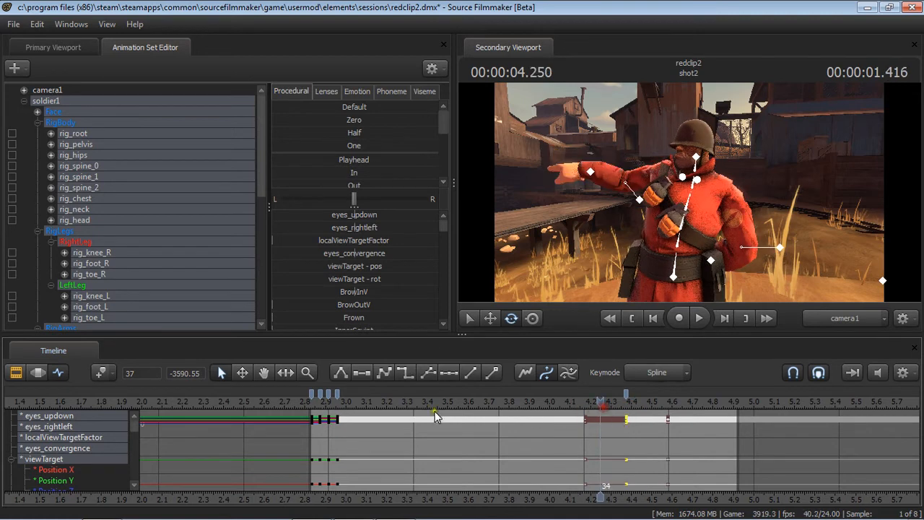
{"action": "left_click_drag", "start_coordinate": [433, 415], "coordinate": [334, 483]}
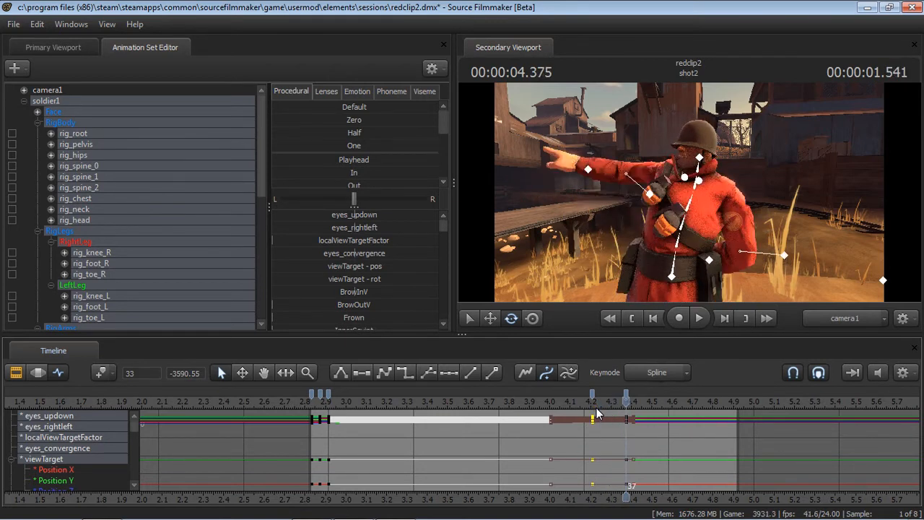
{"action": "mouse_move", "coordinate": [593, 412]}
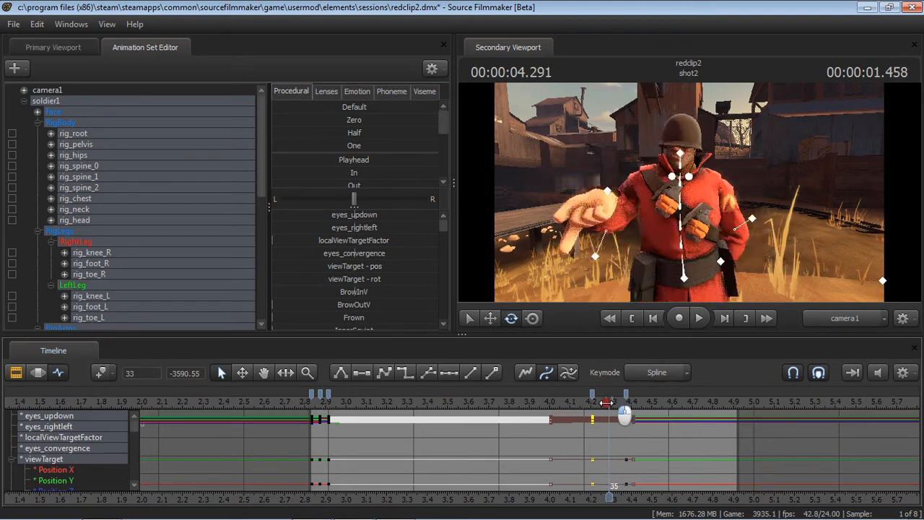
{"action": "left_click_drag", "start_coordinate": [607, 413], "coordinate": [626, 413]}
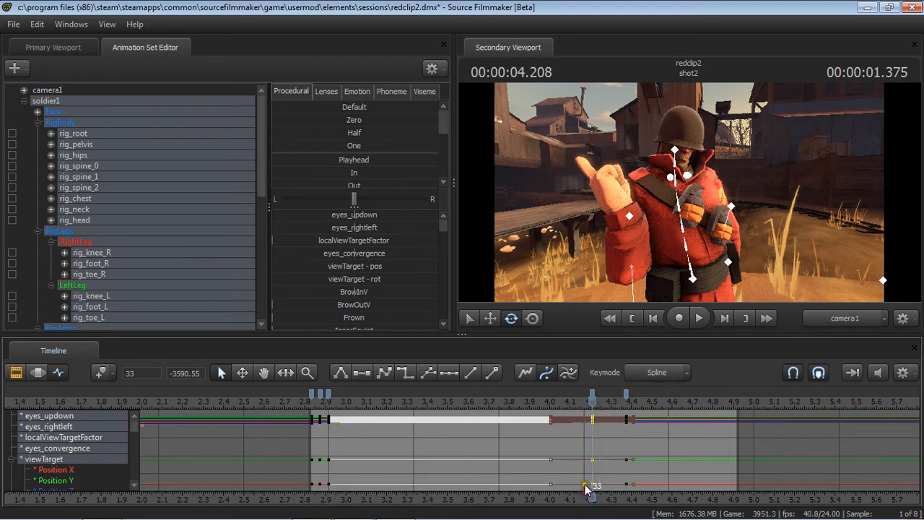
{"action": "mouse_move", "coordinate": [591, 411]}
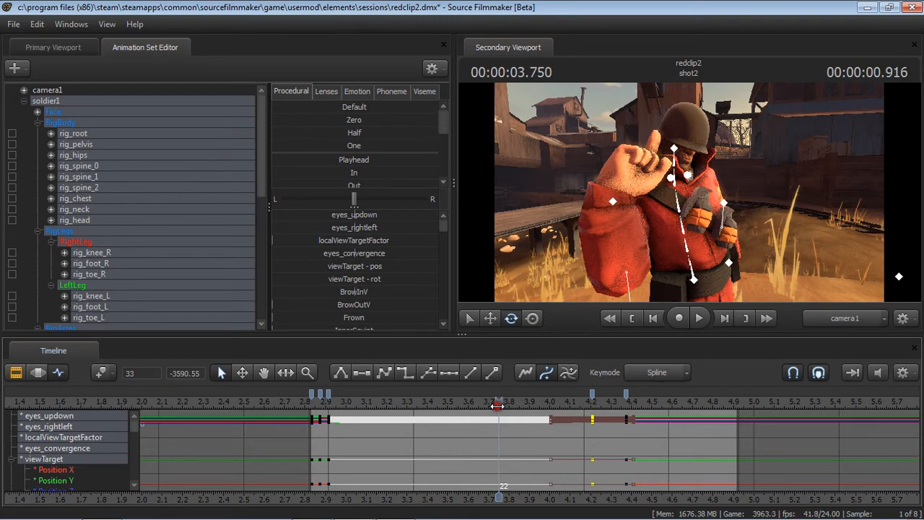
Step: Check the thumb gesture near 3.75 s, adjust the range edge, and shift keys earlier toward 3.5 s
{"action": "left_click_drag", "start_coordinate": [498, 404], "coordinate": [527, 405]}
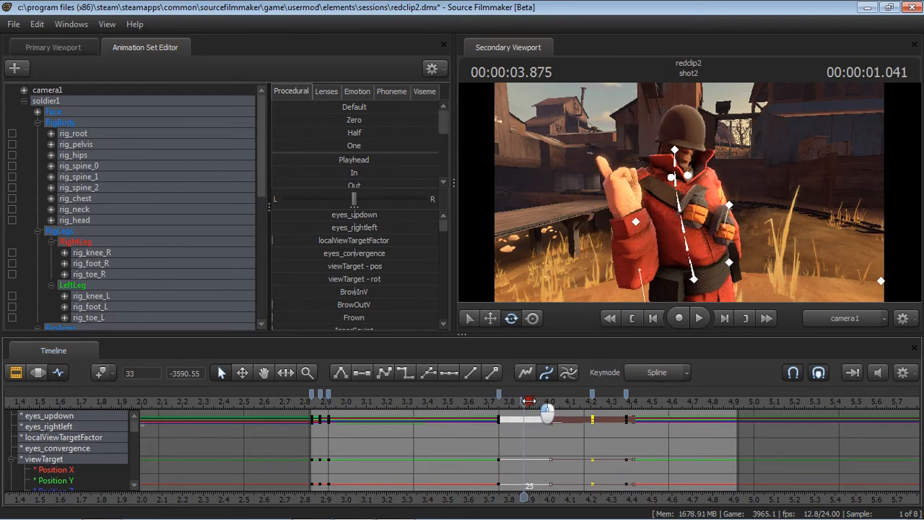
{"action": "left_click_drag", "start_coordinate": [547, 416], "coordinate": [538, 415]}
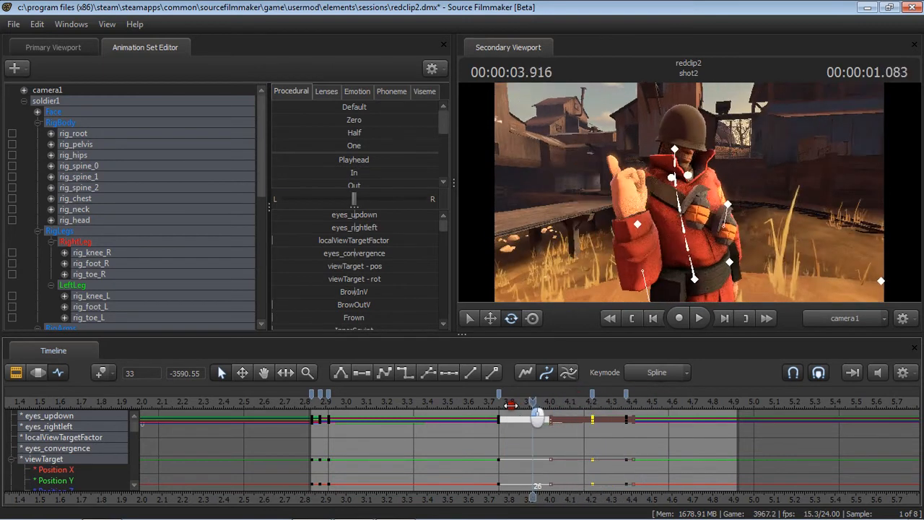
{"action": "left_click_drag", "start_coordinate": [538, 419], "coordinate": [506, 419]}
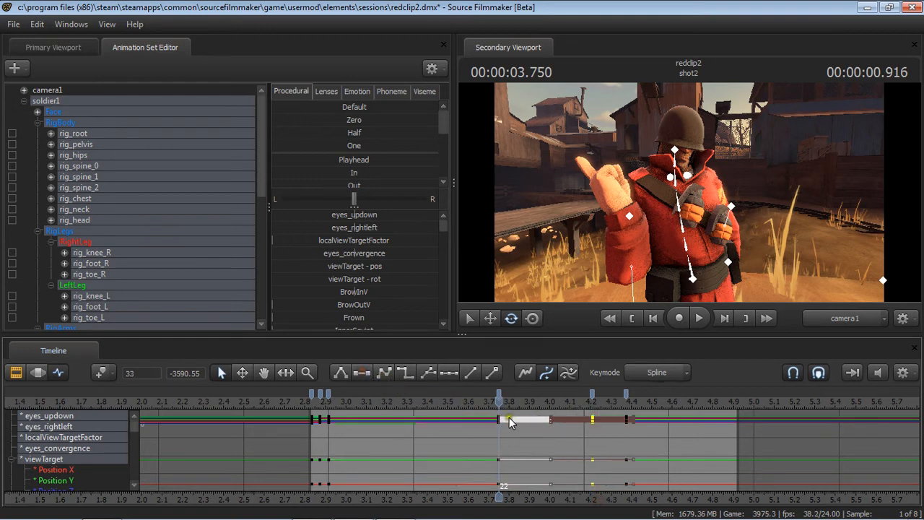
{"action": "left_click_drag", "start_coordinate": [511, 401], "coordinate": [548, 401]}
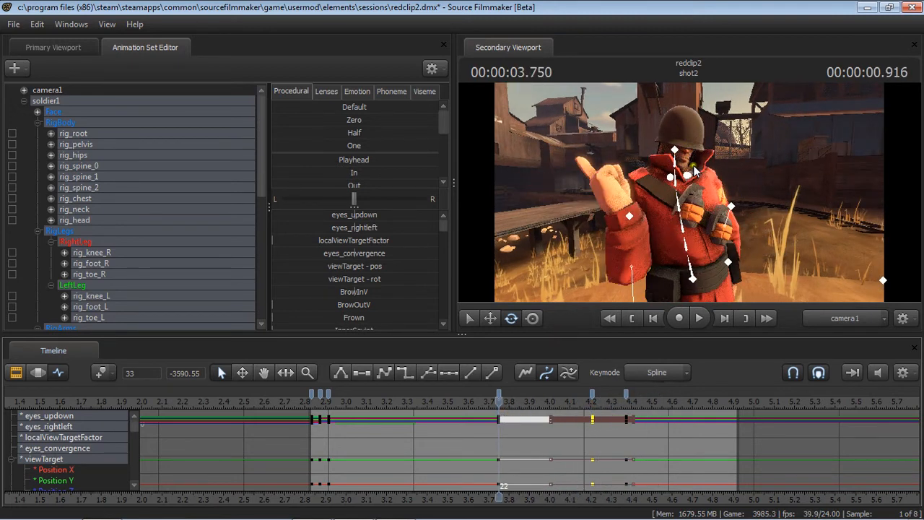
{"action": "mouse_move", "coordinate": [615, 187]}
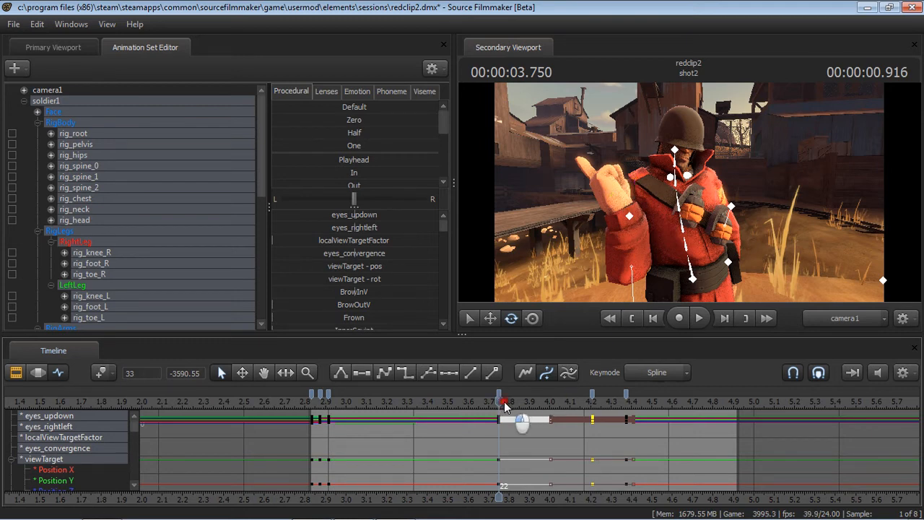
{"action": "left_click_drag", "start_coordinate": [505, 401], "coordinate": [592, 400]}
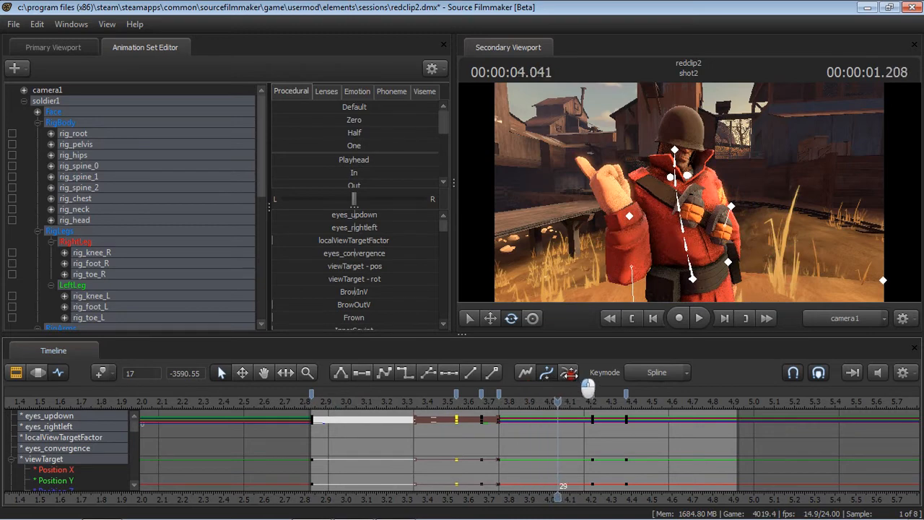
Step: Play back the retimed gesture and recheck poses between about 3.8 and 4.6 seconds
{"action": "left_click_drag", "start_coordinate": [564, 401], "coordinate": [509, 401]}
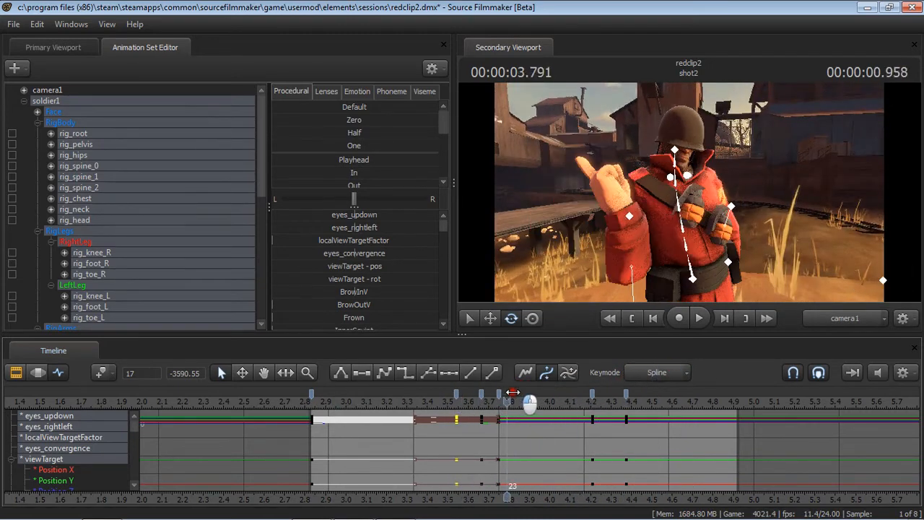
{"action": "left_click_drag", "start_coordinate": [527, 401], "coordinate": [487, 401]}
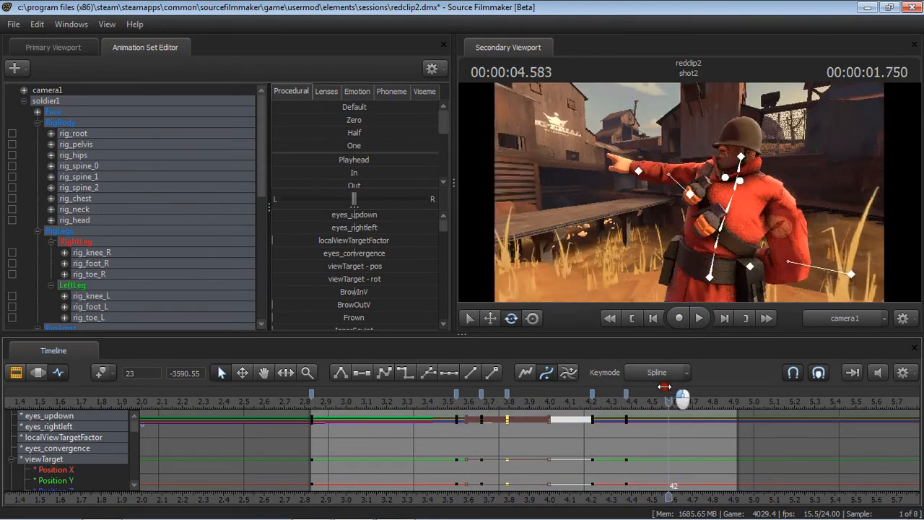
{"action": "left_click", "coordinate": [699, 318]}
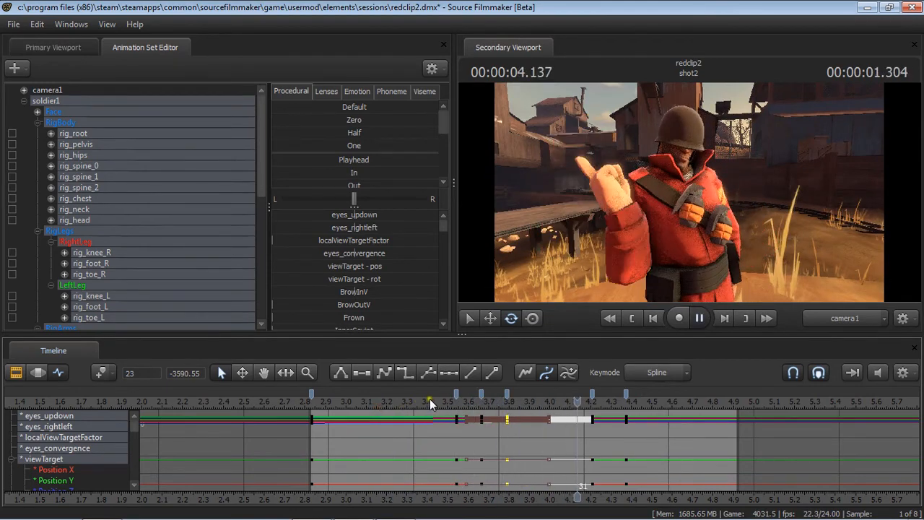
{"action": "left_click_drag", "start_coordinate": [430, 403], "coordinate": [312, 403]}
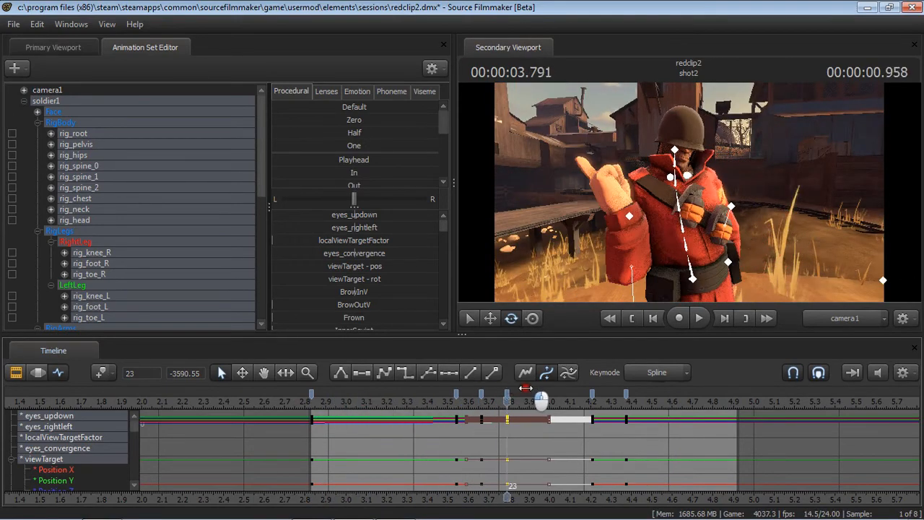
{"action": "left_click_drag", "start_coordinate": [540, 402], "coordinate": [572, 402]}
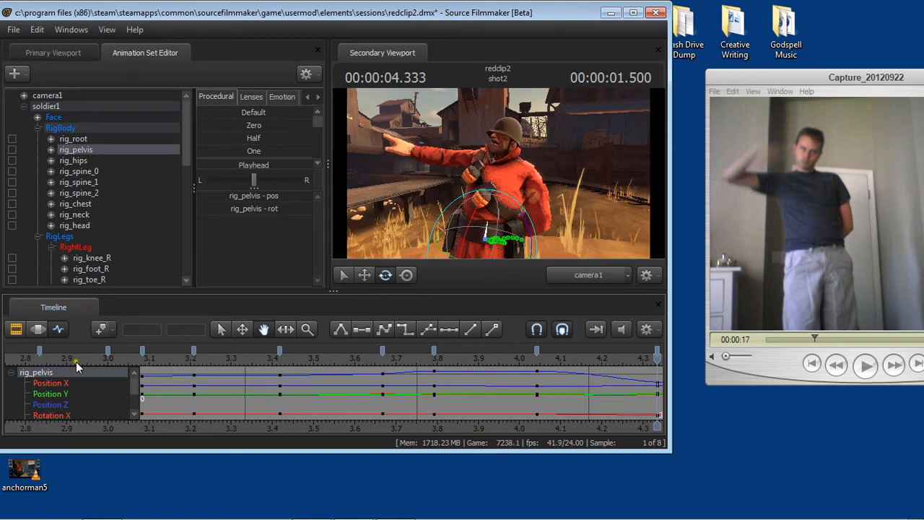
{"action": "left_click_drag", "start_coordinate": [76, 358], "coordinate": [142, 357]}
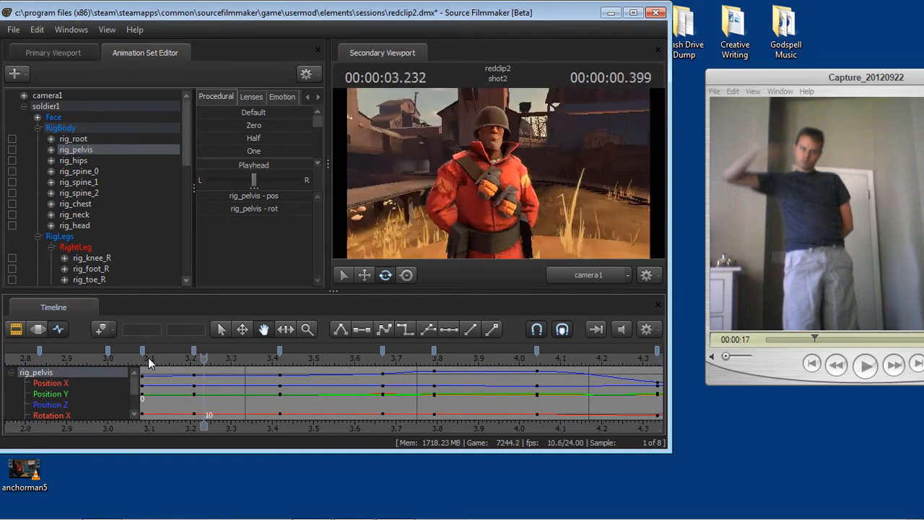
{"action": "left_click_drag", "start_coordinate": [148, 361], "coordinate": [112, 361]}
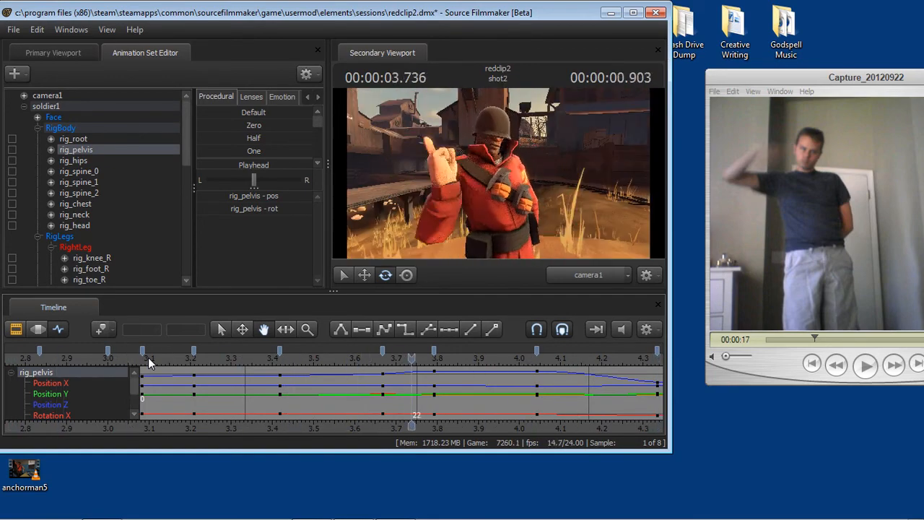
{"action": "left_click_drag", "start_coordinate": [412, 357], "coordinate": [321, 357]}
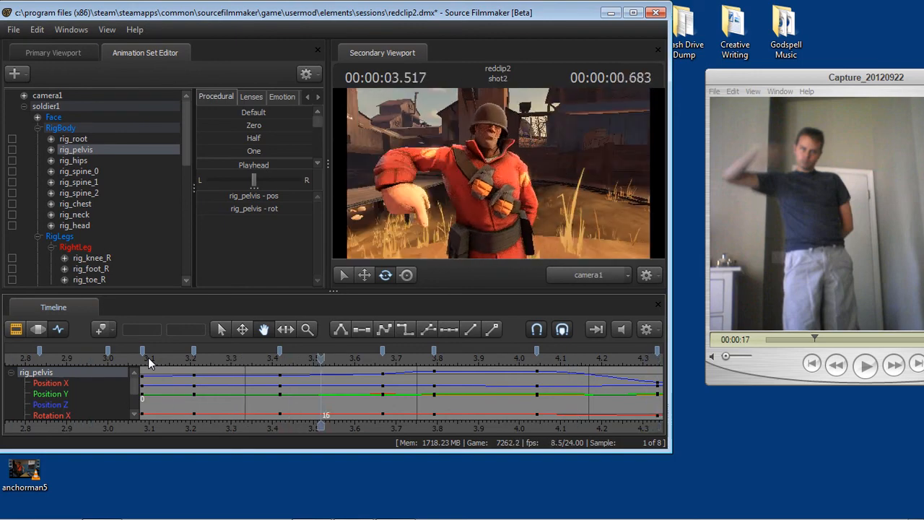